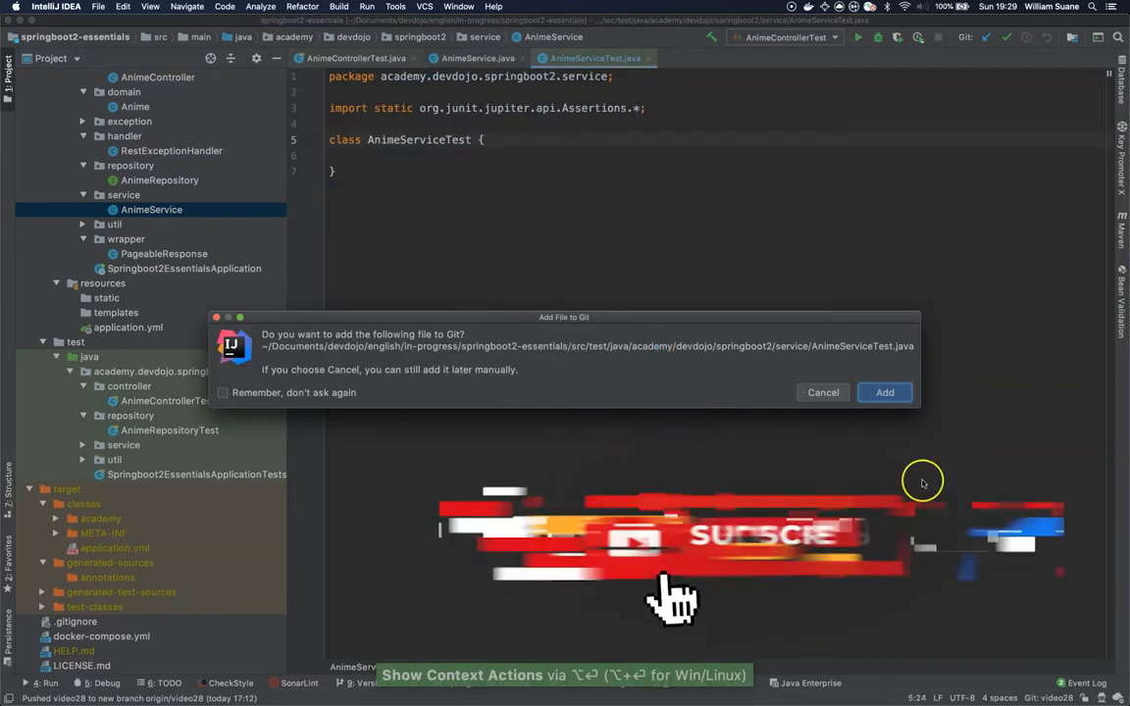
- Dismiss the Git add prompt and paste AnimeControllerTest's setup code into AnimeServiceTest
{"action": "left_click", "coordinate": [882, 392]}
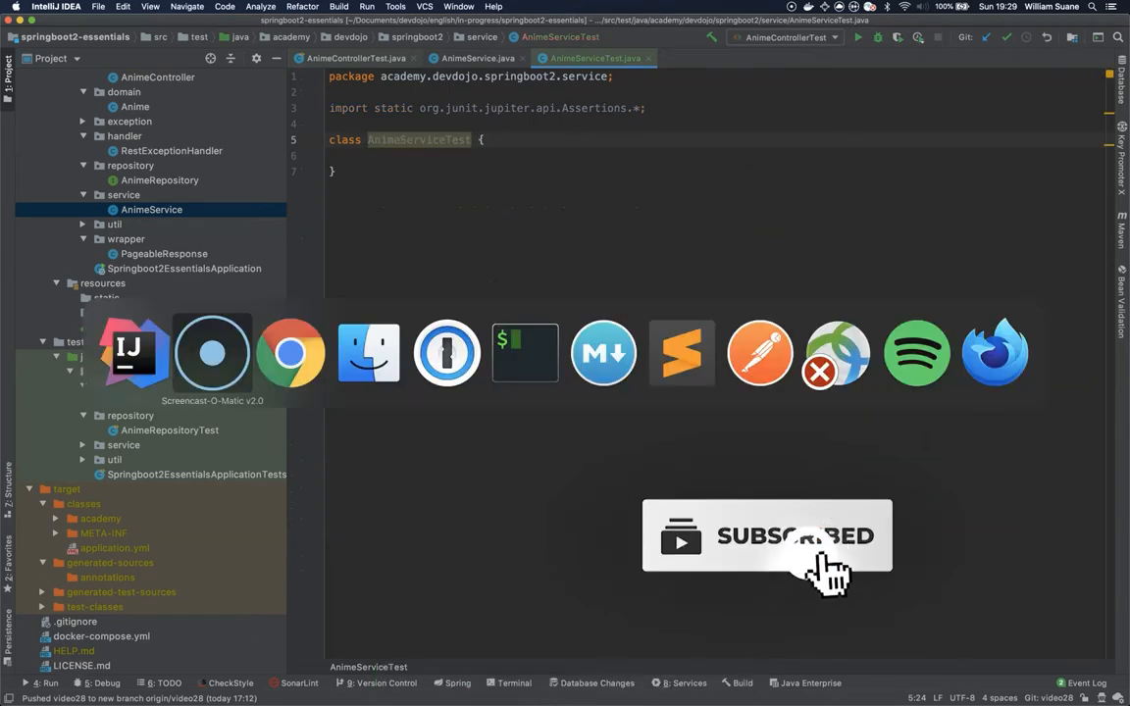
{"action": "left_click", "coordinate": [466, 156]}
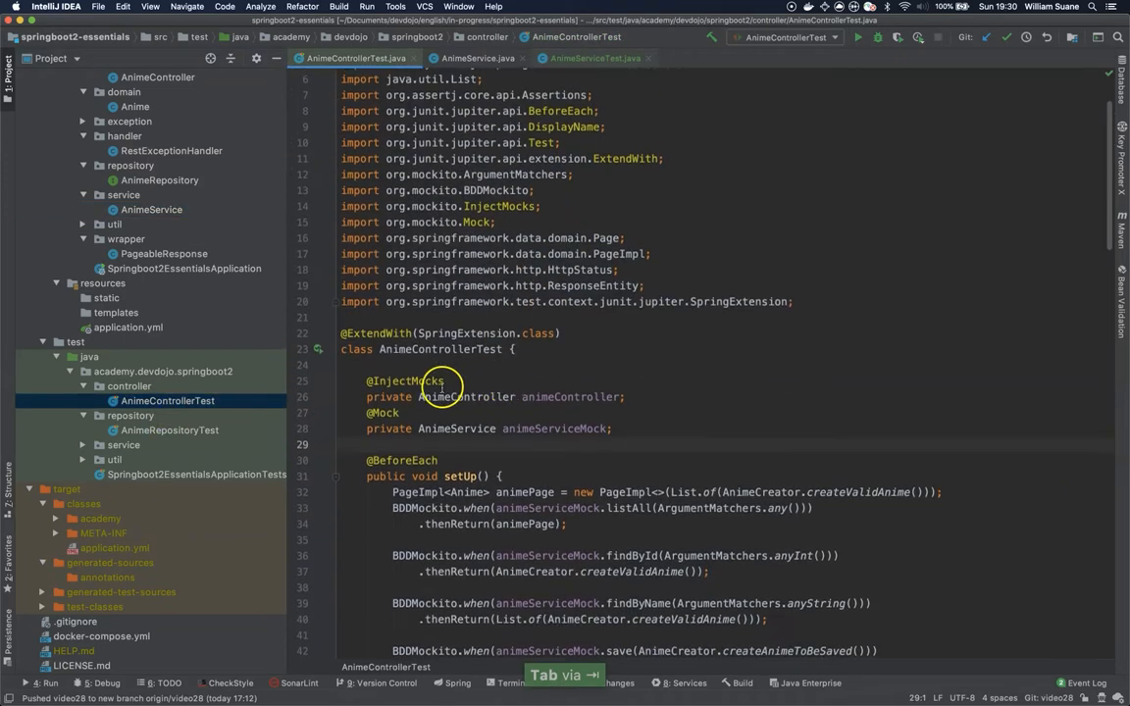
{"action": "scroll", "scroll_direction": "down", "scroll_amount": 3}
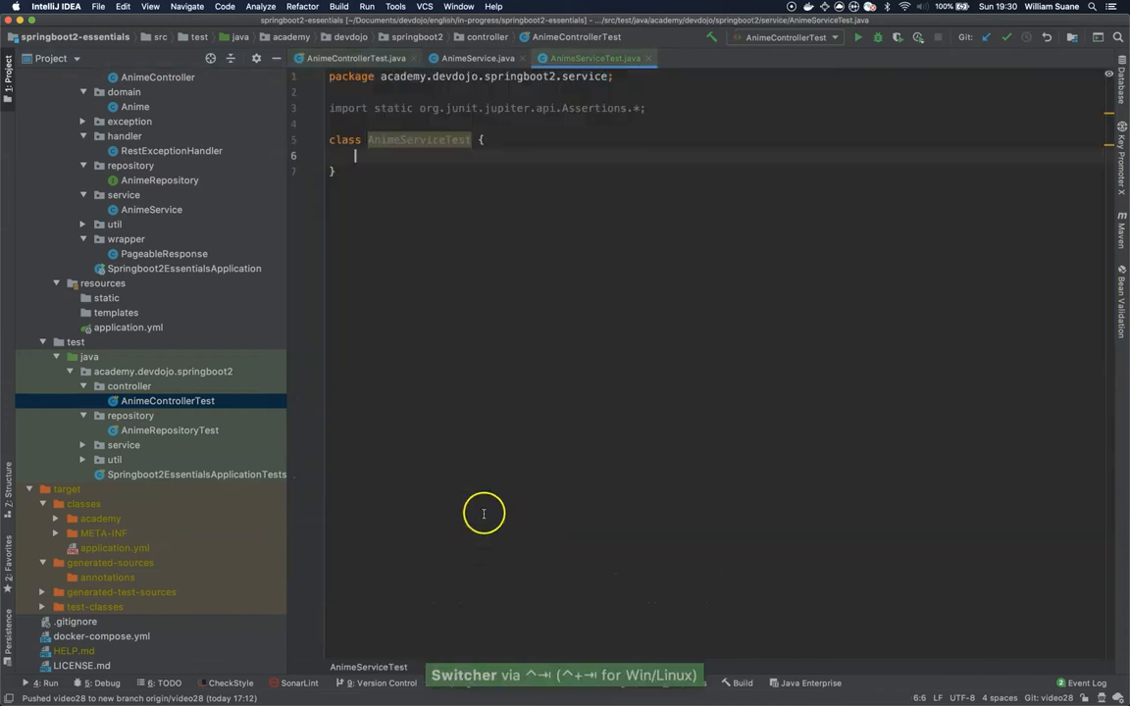
{"action": "key", "text": "cmd+v"}
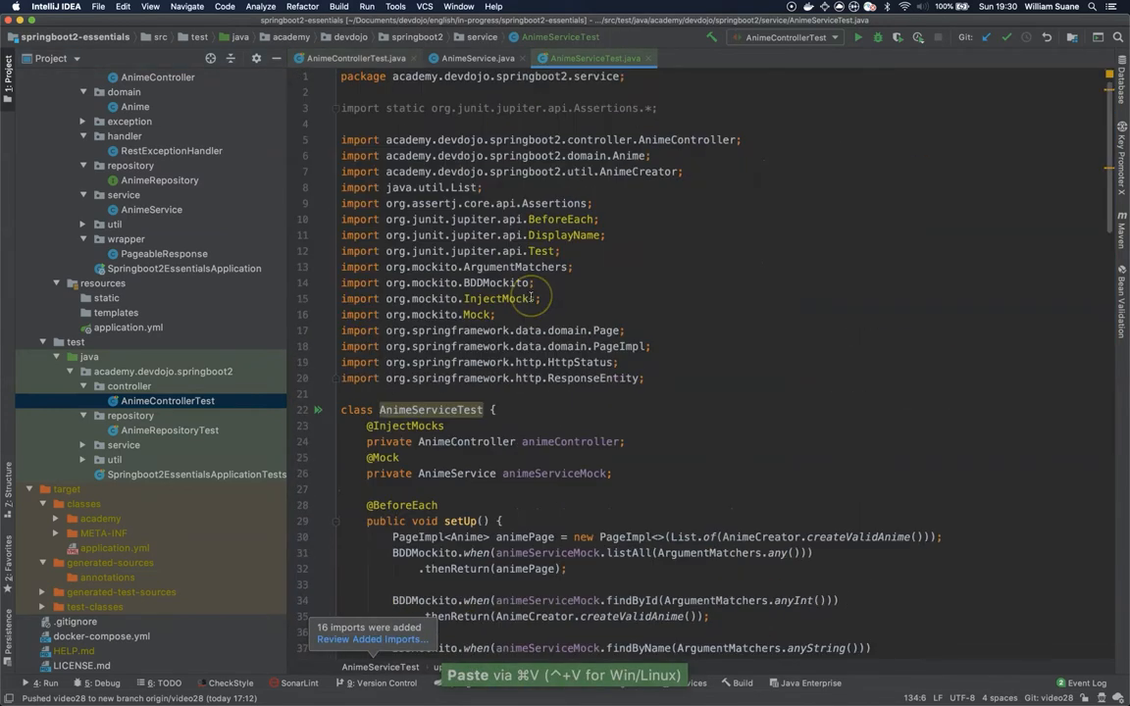
{"action": "scroll", "scroll_direction": "down", "scroll_amount": 3}
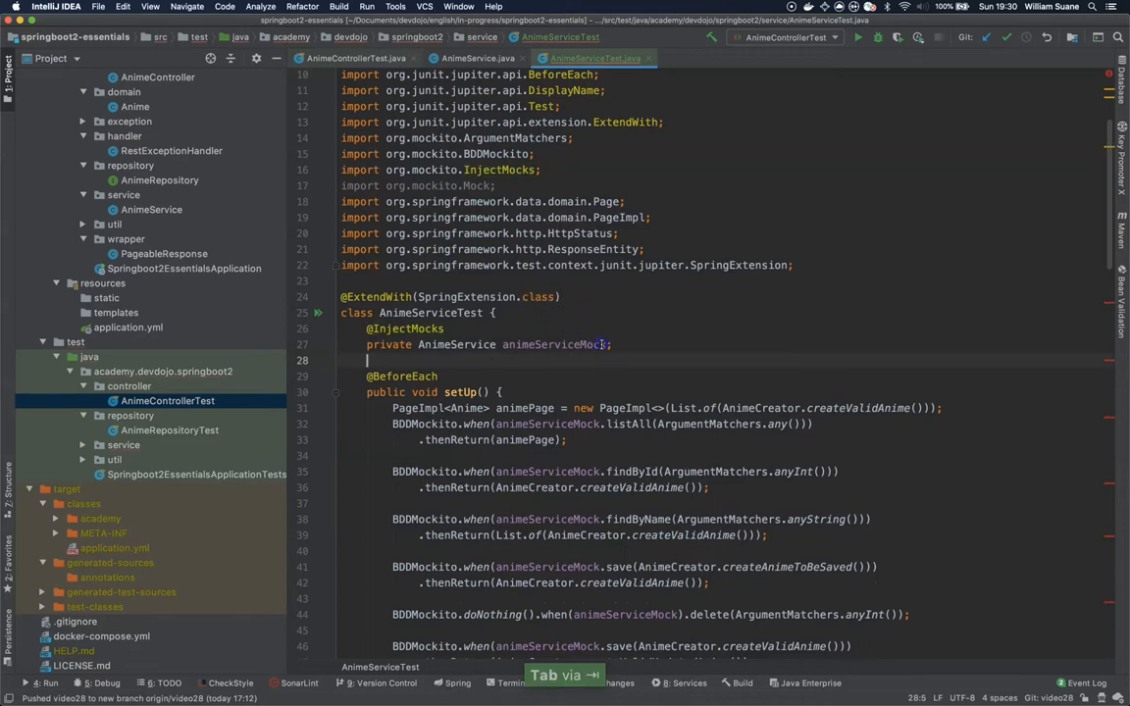
{"action": "type", "text": "animeService"}
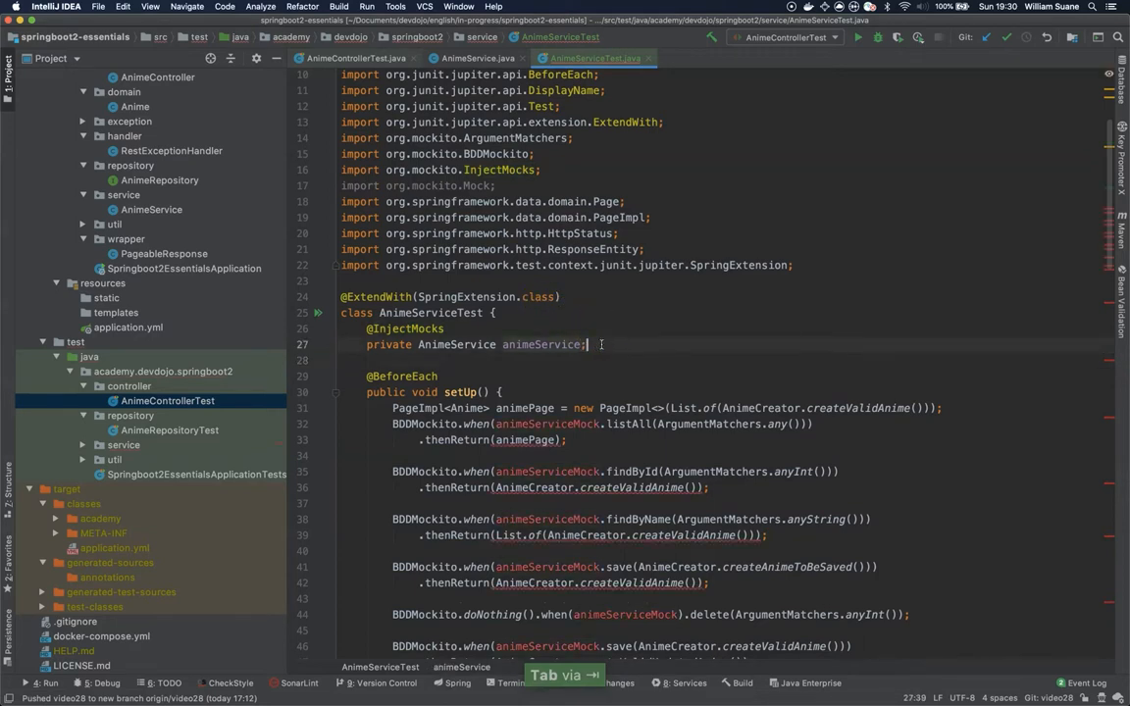
{"action": "type", "text": "@Mock"}
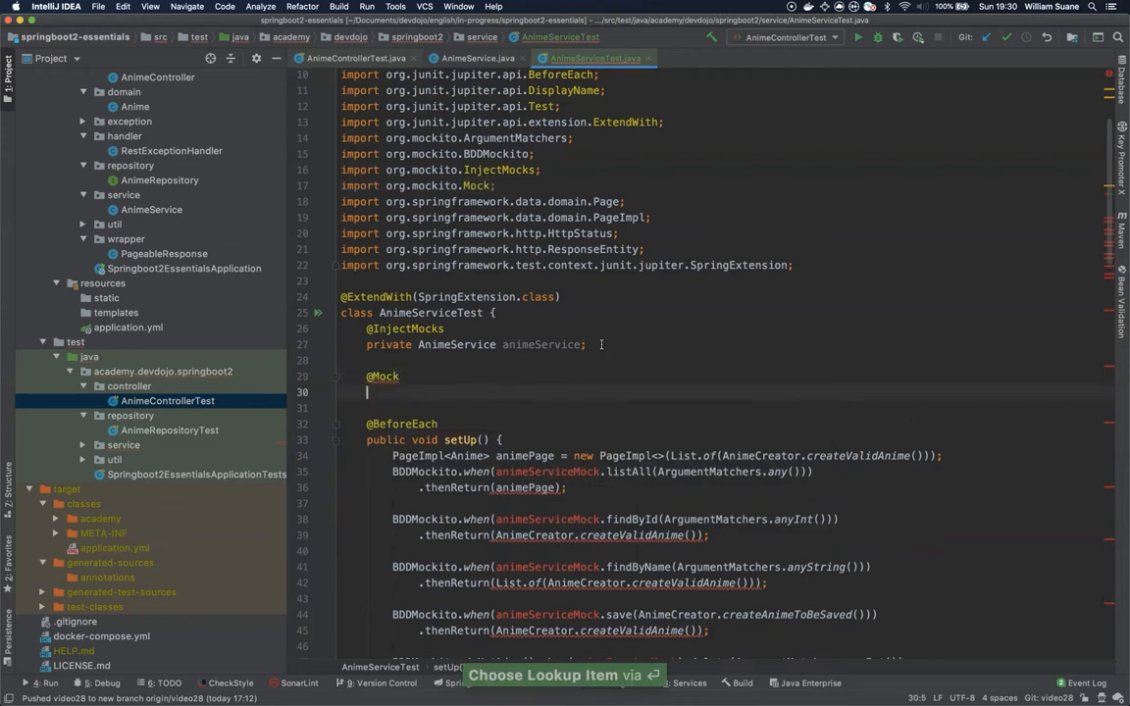
{"action": "type", "text": "private"}
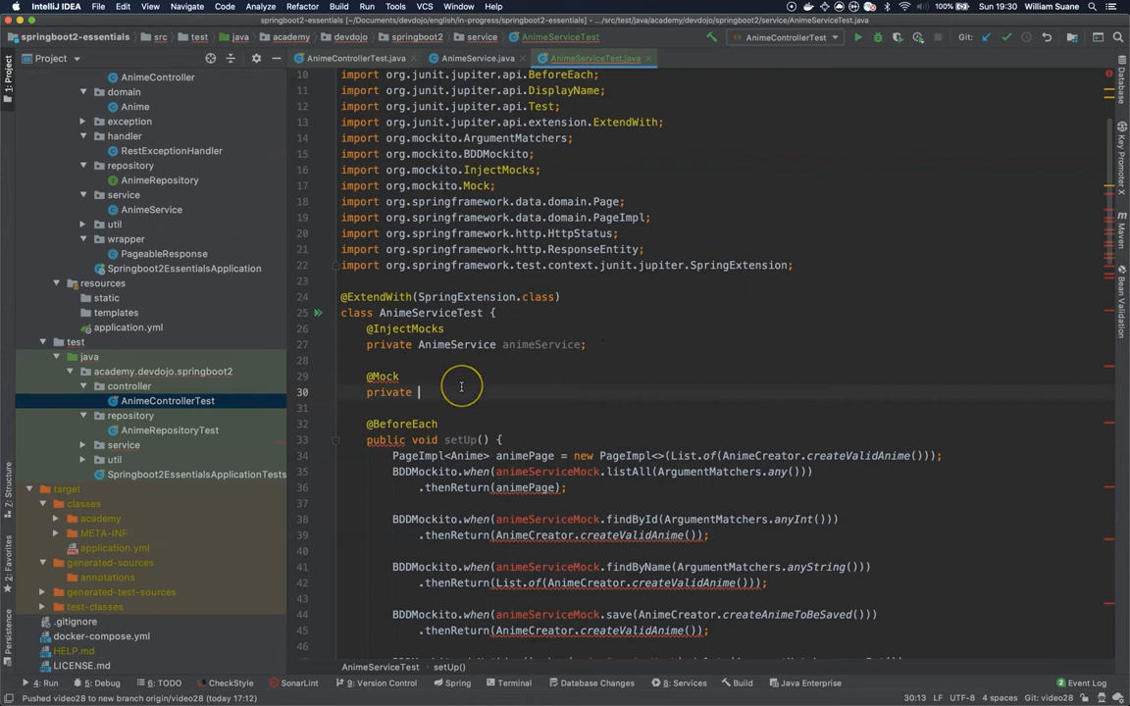
{"action": "type", "text": "AnimeRepository animeRepositoryMock;"}
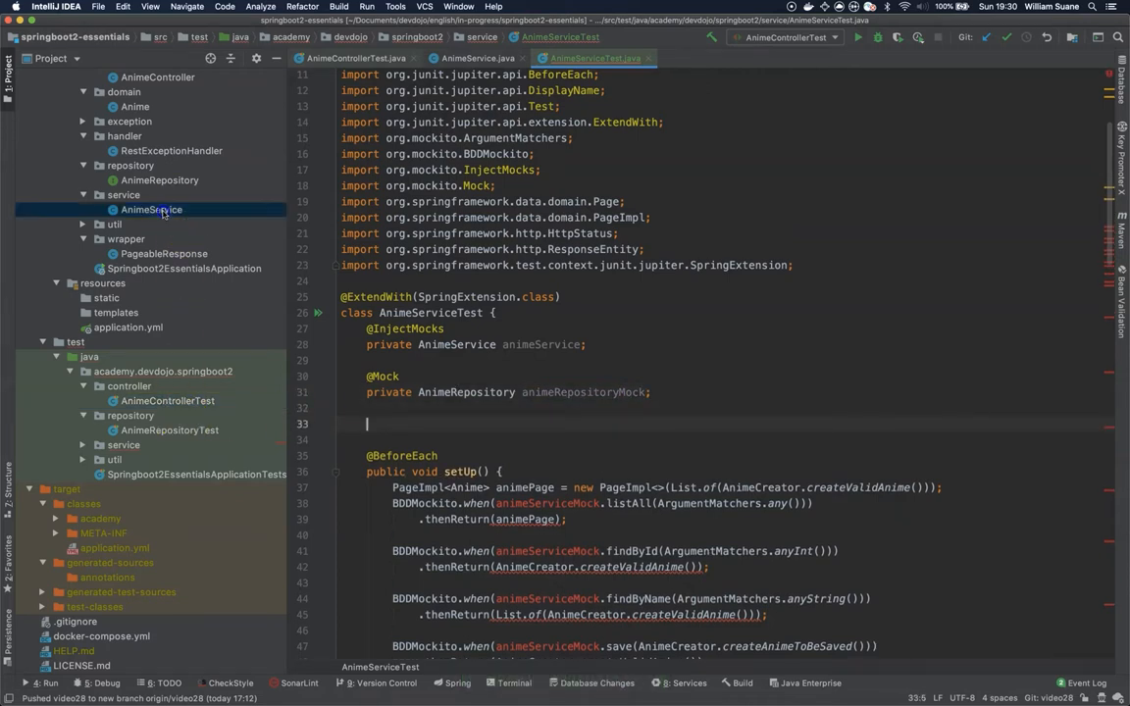
{"action": "left_click", "coordinate": [479, 59]}
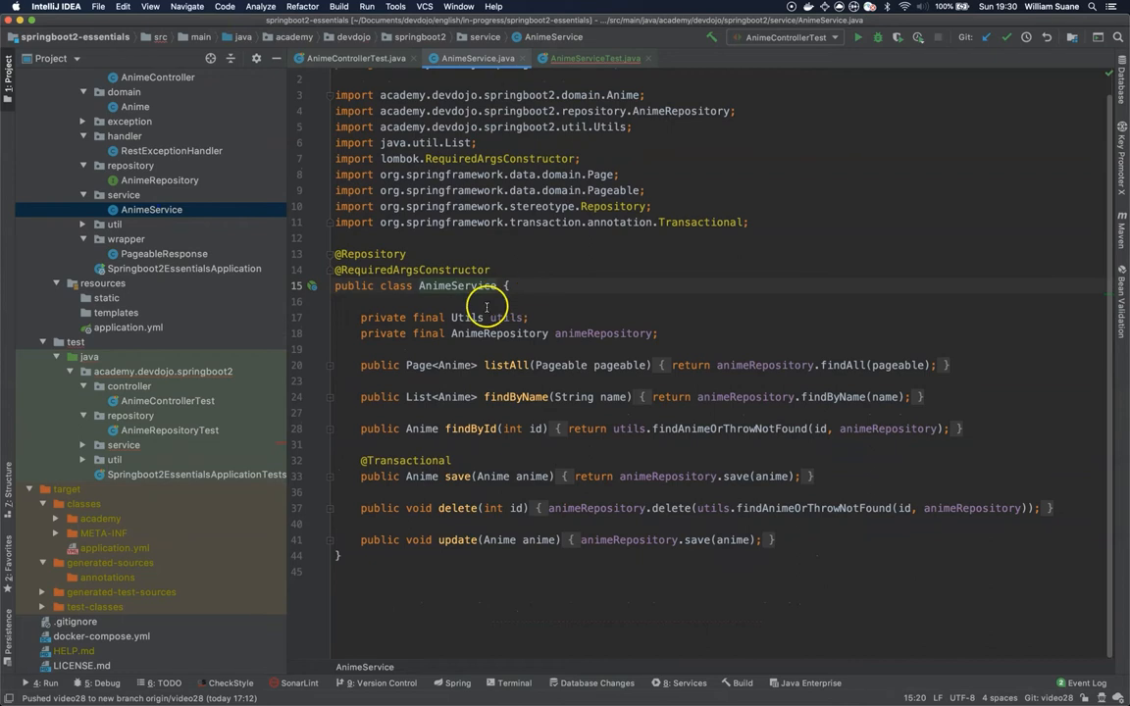
{"action": "left_click", "coordinate": [596, 59]}
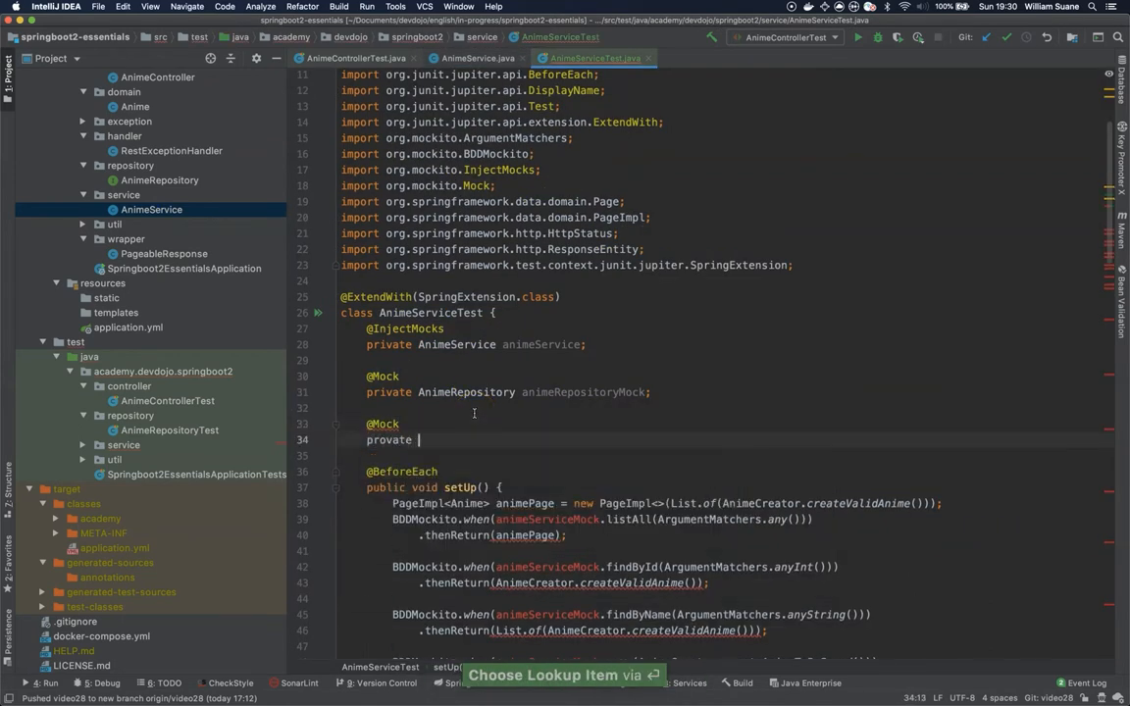
{"action": "type", "text": "Utils util"}
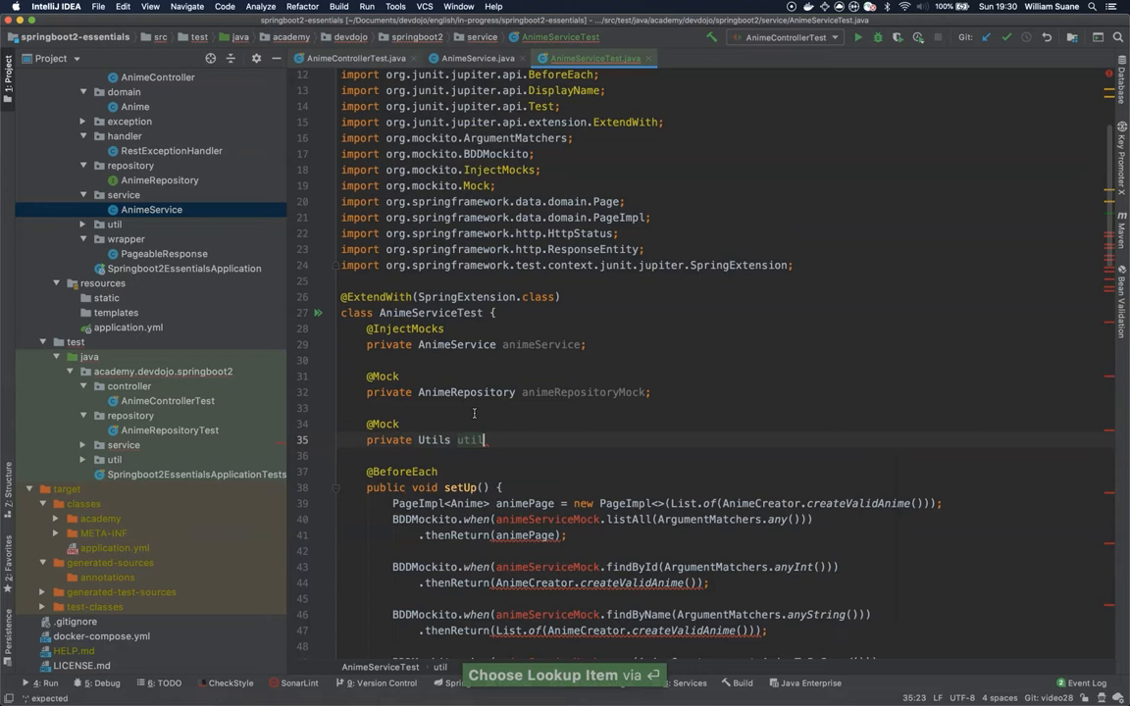
{"action": "type", "text": "Mock;"}
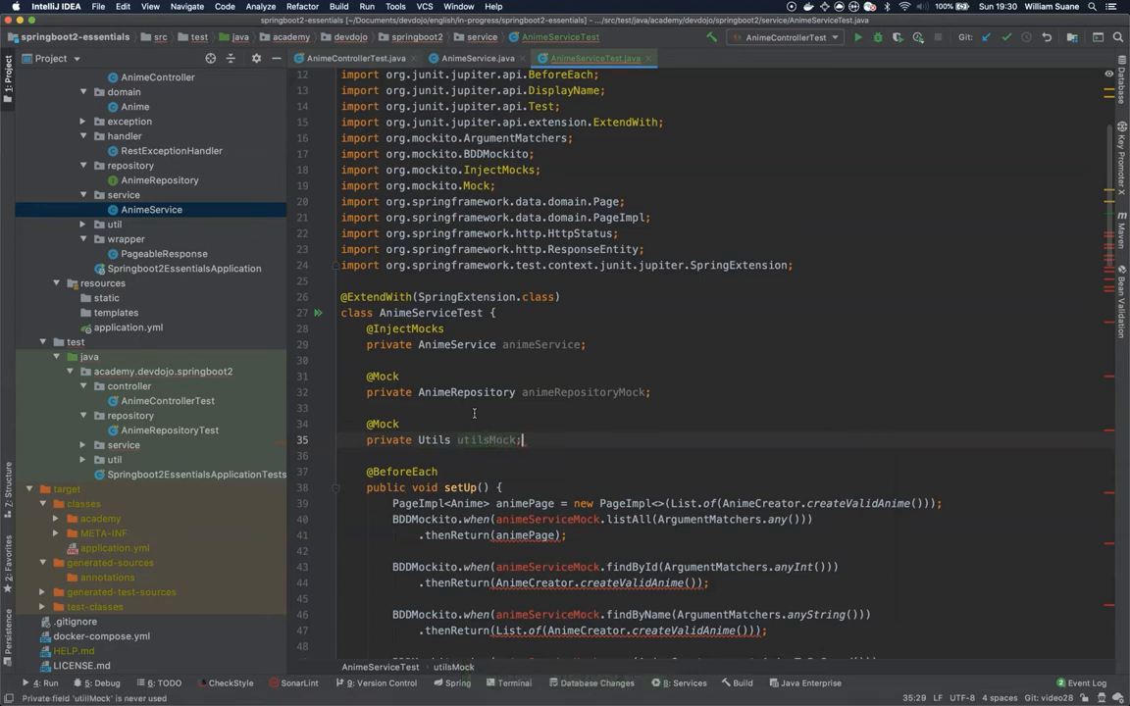
- Retarget setUp stubs to animeRepositoryMock with findAll(any(PageRequest.class)), Optional findById and delete(any(Anime.class))
{"action": "scroll", "scroll_direction": "down", "scroll_amount": 3}
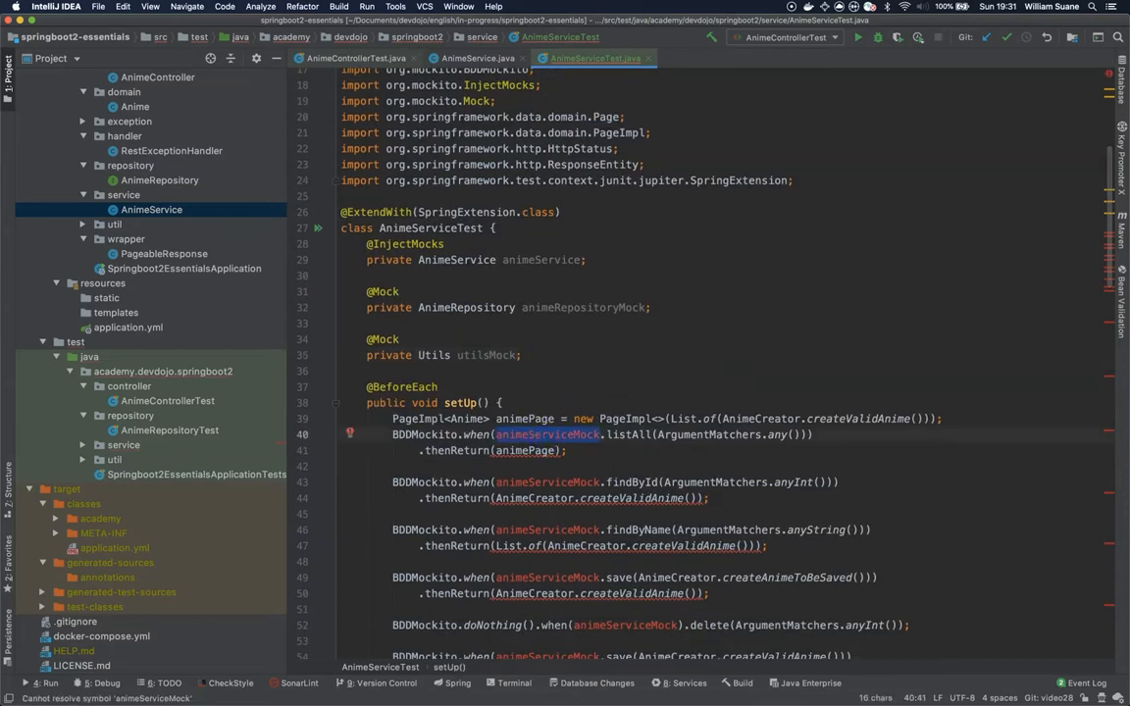
{"action": "mouse_move", "coordinate": [545, 290]}
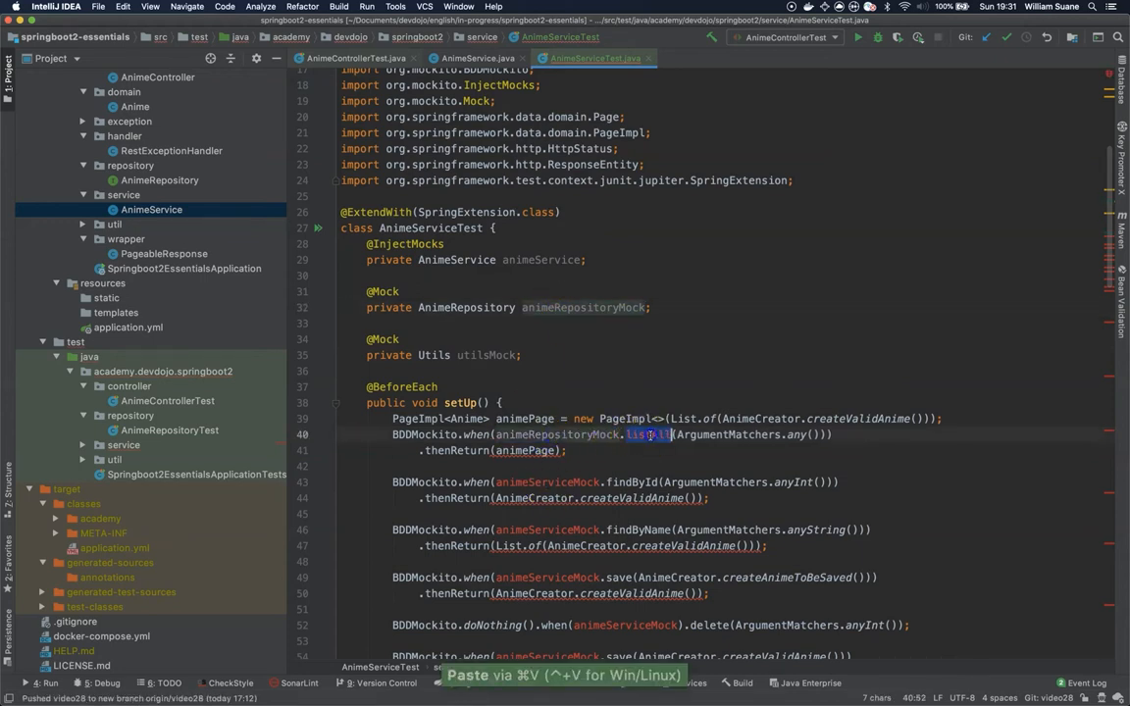
{"action": "type", "text": "findAll"}
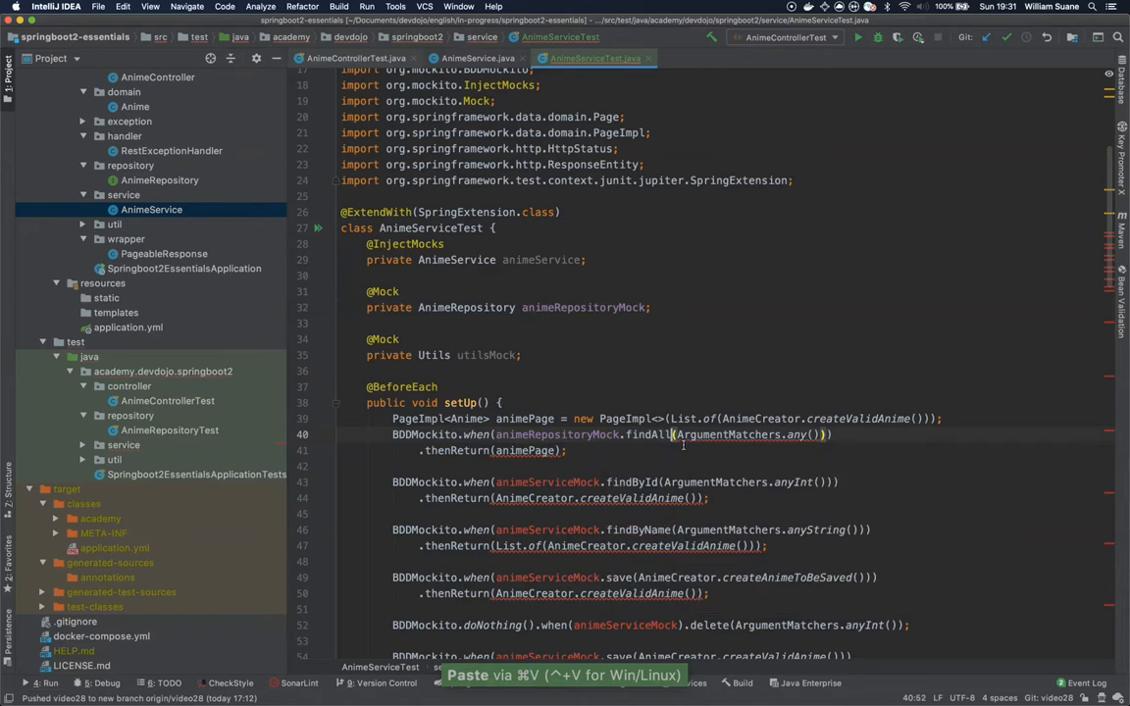
{"action": "mouse_move", "coordinate": [671, 436]}
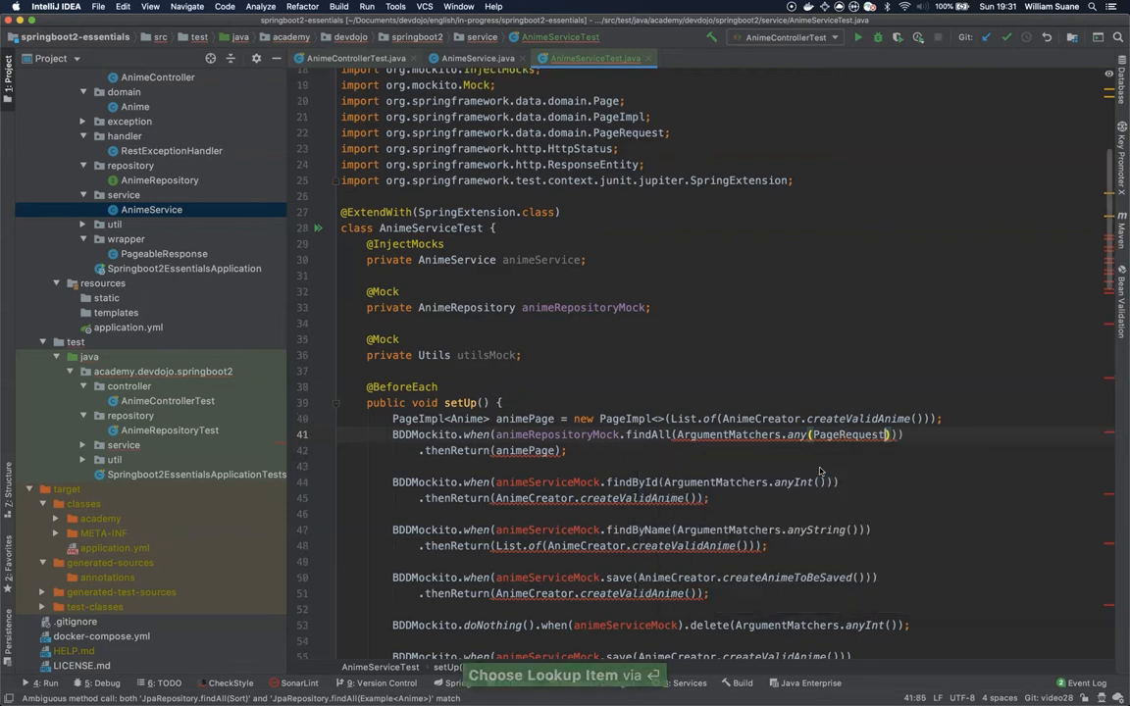
{"action": "type", "text": ".class"}
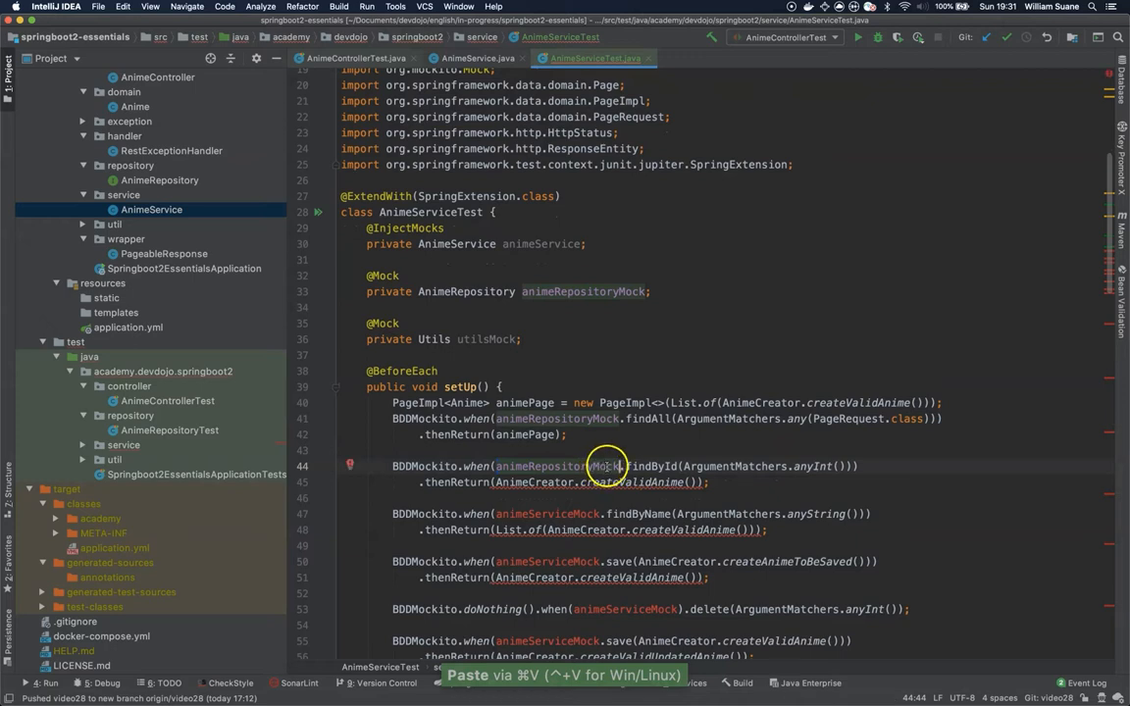
{"action": "mouse_move", "coordinate": [702, 467]}
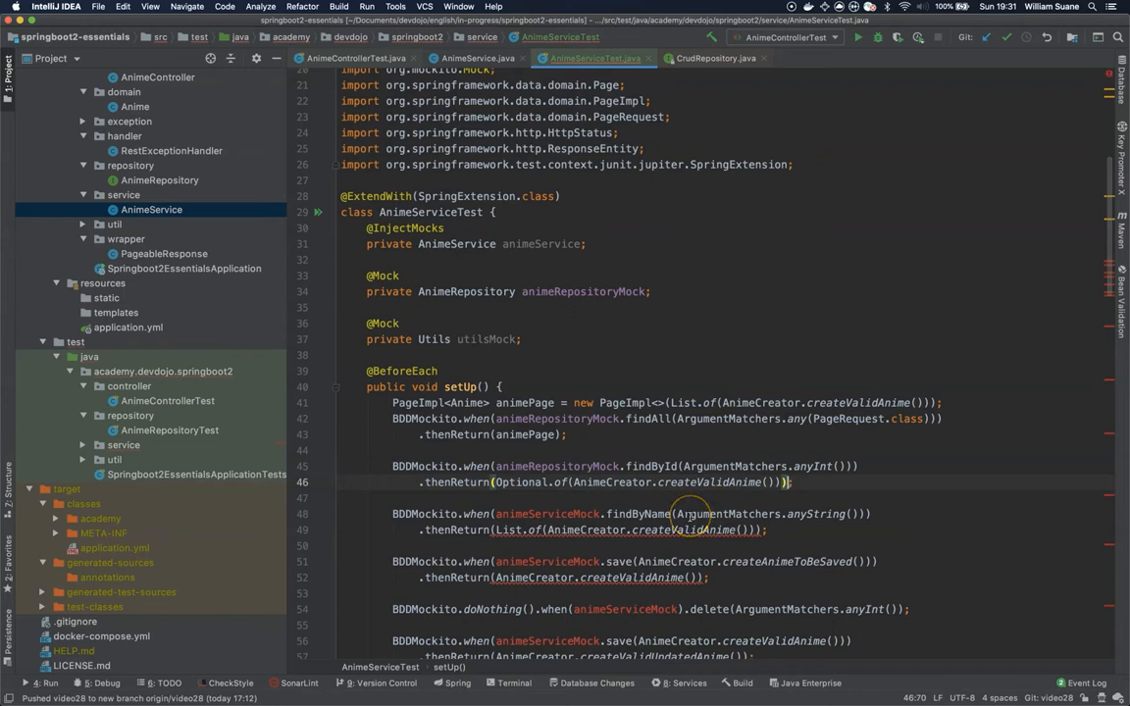
{"action": "mouse_move", "coordinate": [557, 318]}
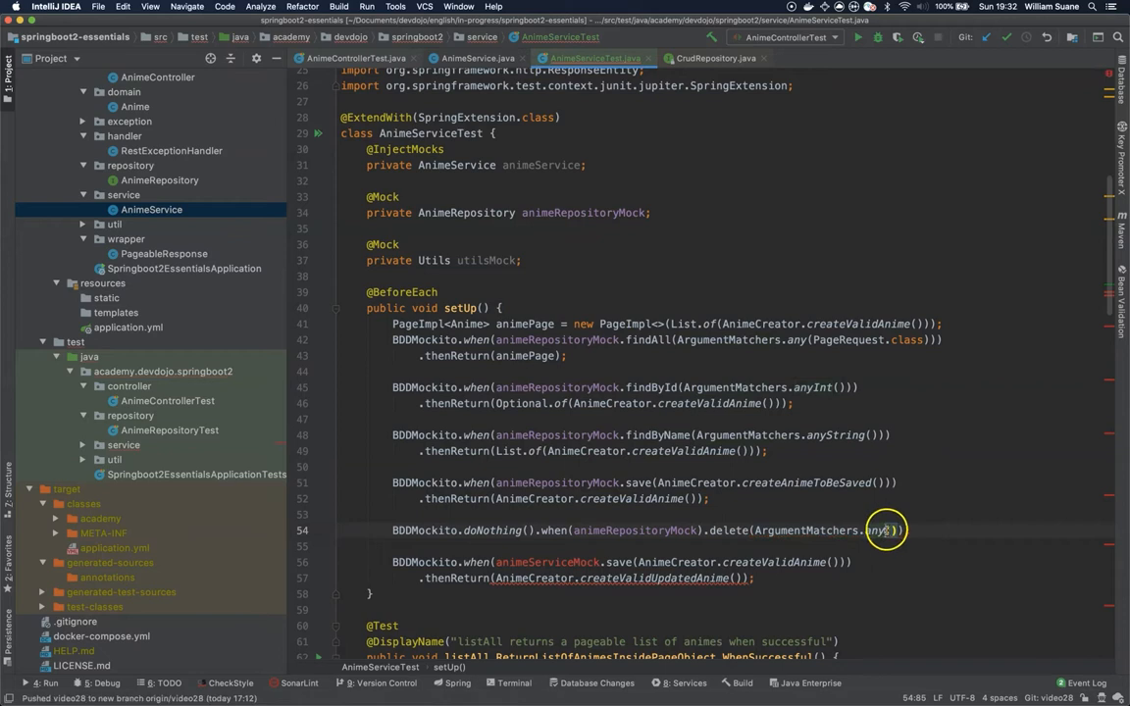
{"action": "type", "text": "Anime."}
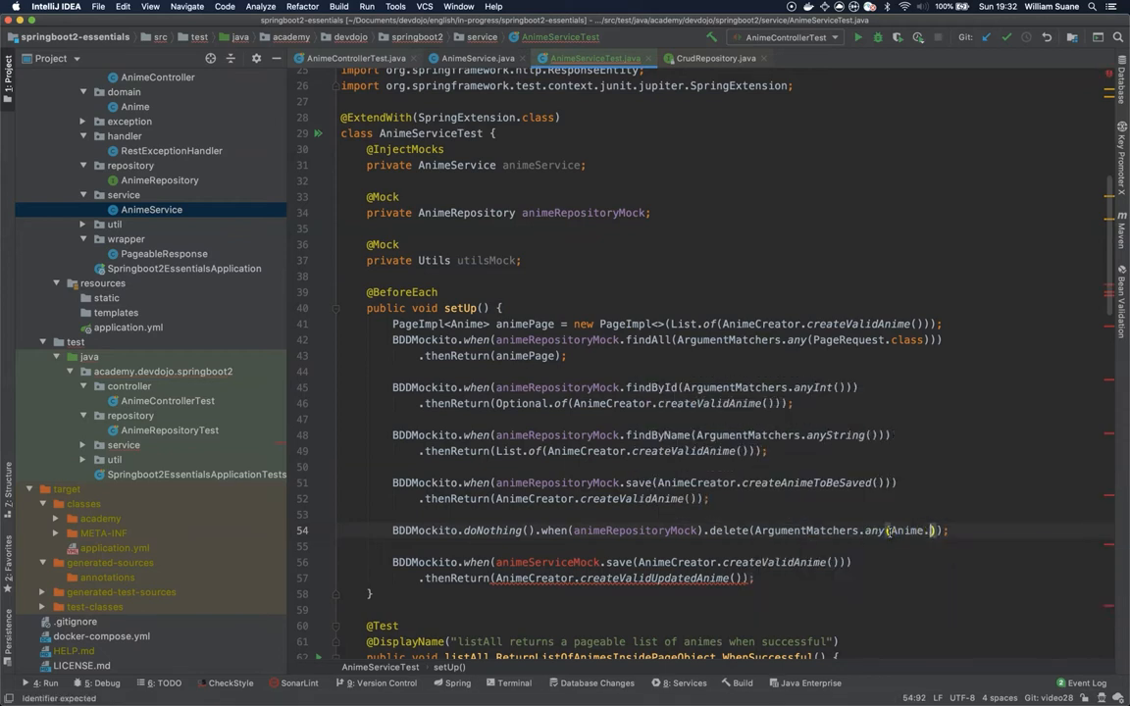
{"action": "type", "text": "class"}
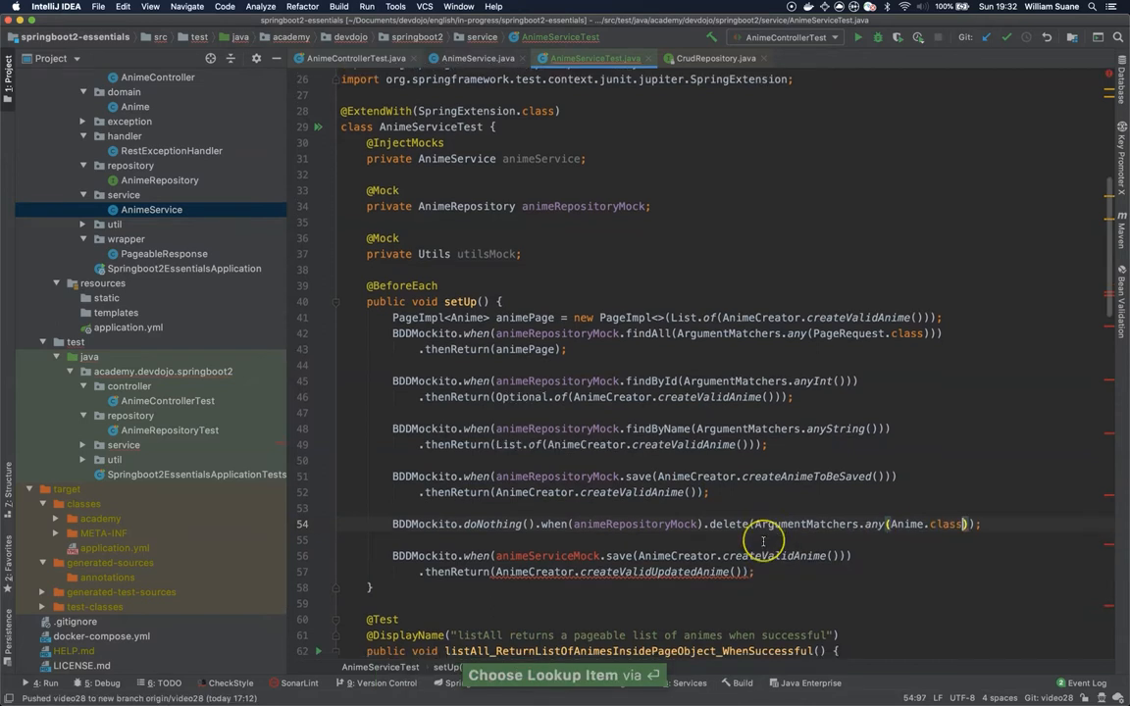
{"action": "scroll", "scroll_direction": "down", "scroll_amount": 3}
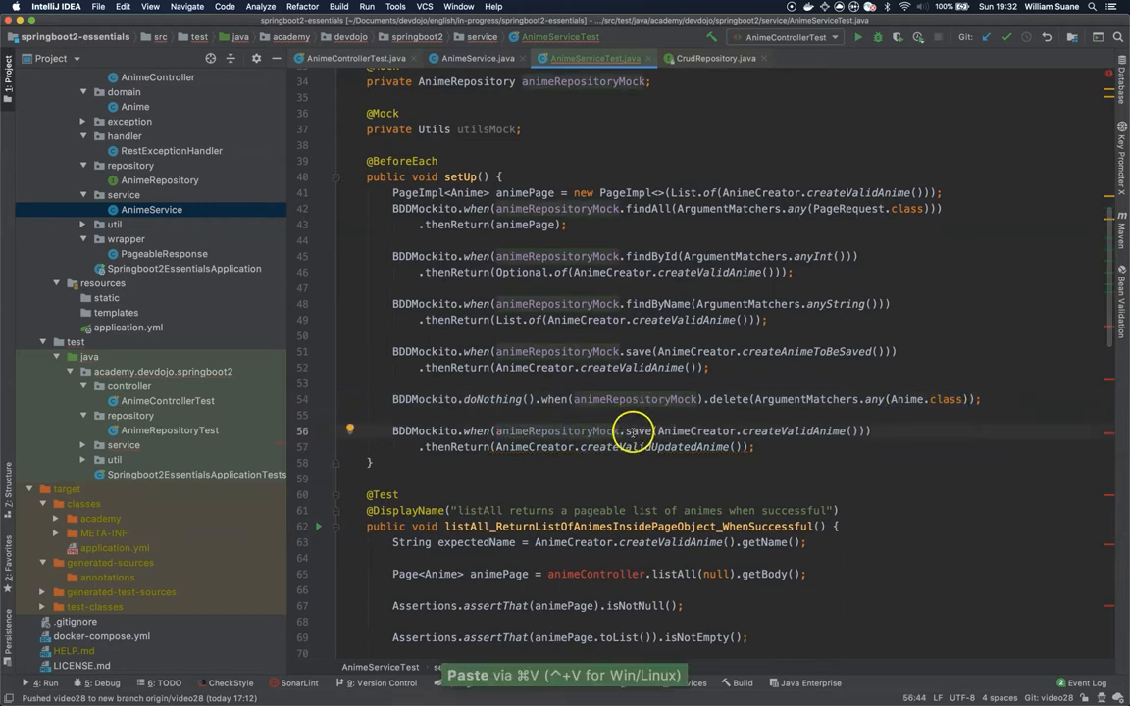
{"action": "mouse_move", "coordinate": [694, 449]}
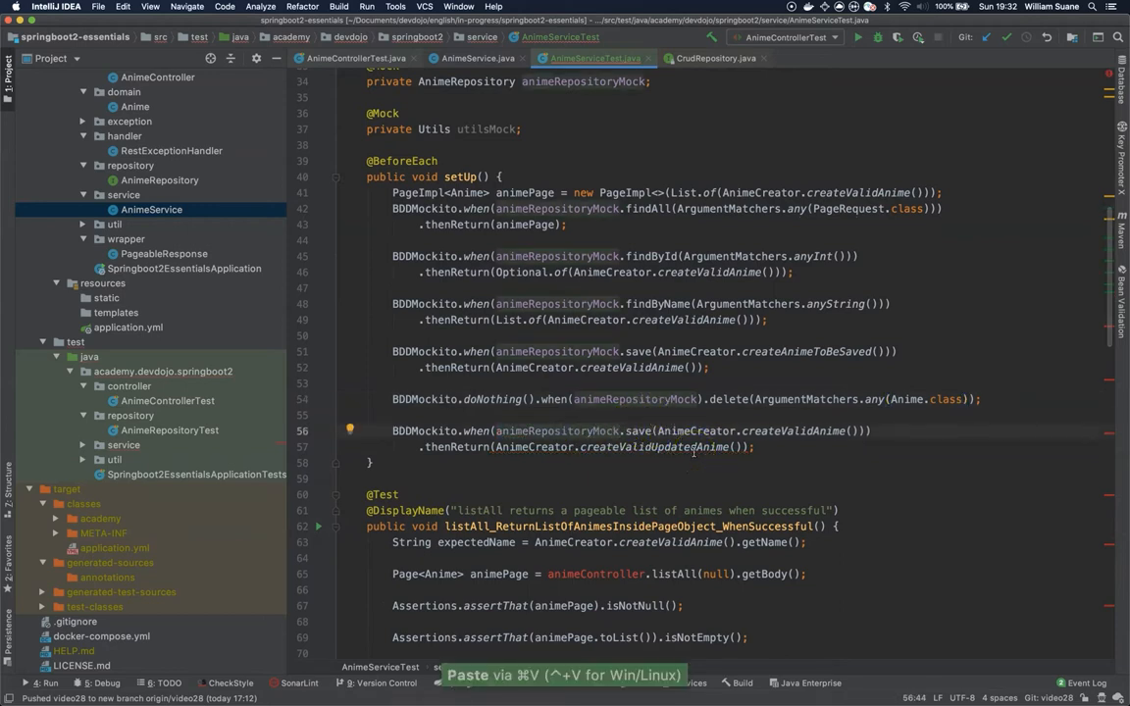
- Replace animeController calls in the test methods with animeService calls
{"action": "scroll", "scroll_direction": "down", "scroll_amount": 3}
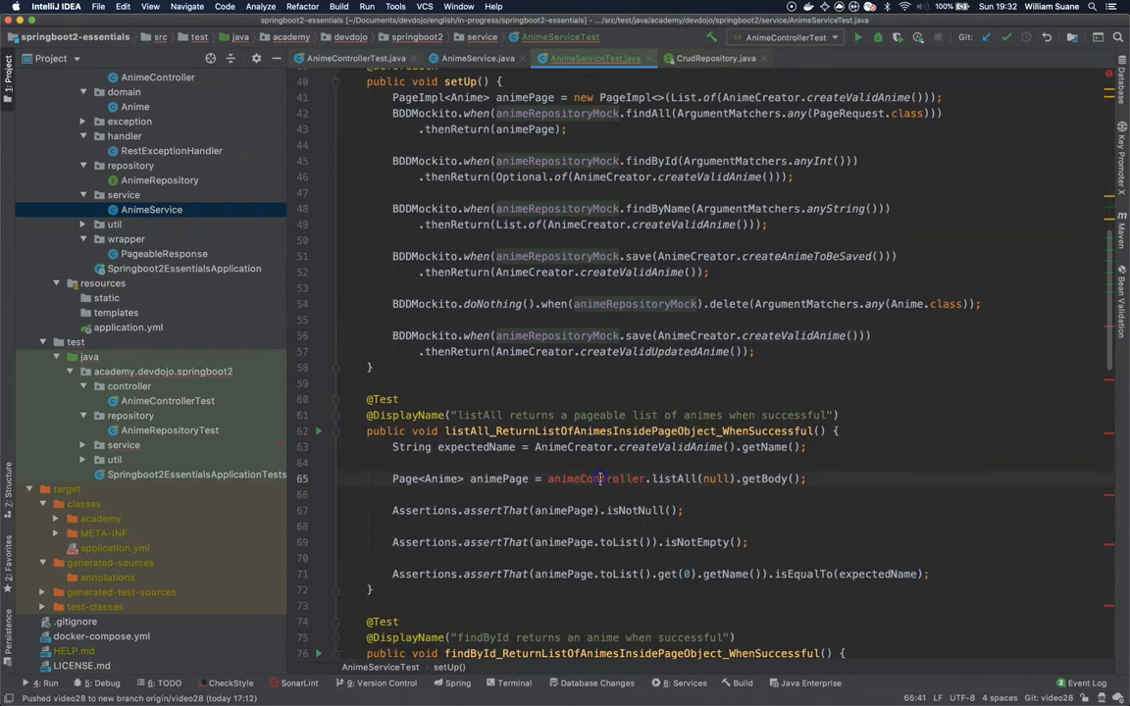
{"action": "scroll", "scroll_direction": "up", "scroll_amount": 3}
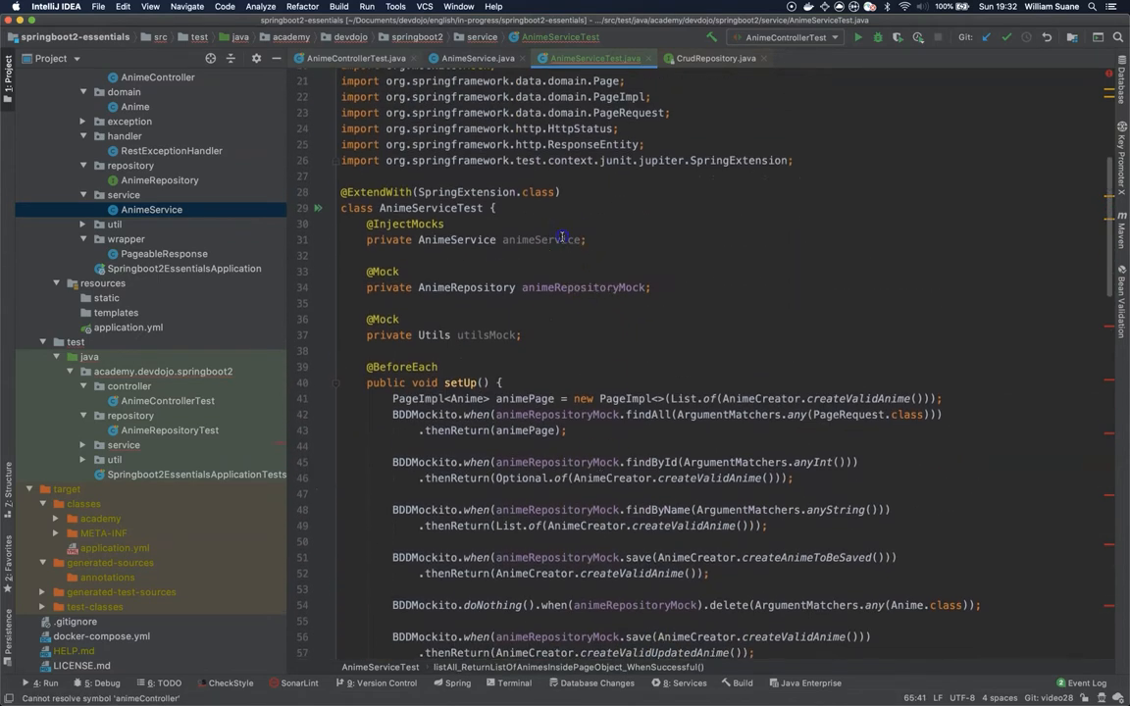
{"action": "scroll", "scroll_direction": "down", "scroll_amount": 3}
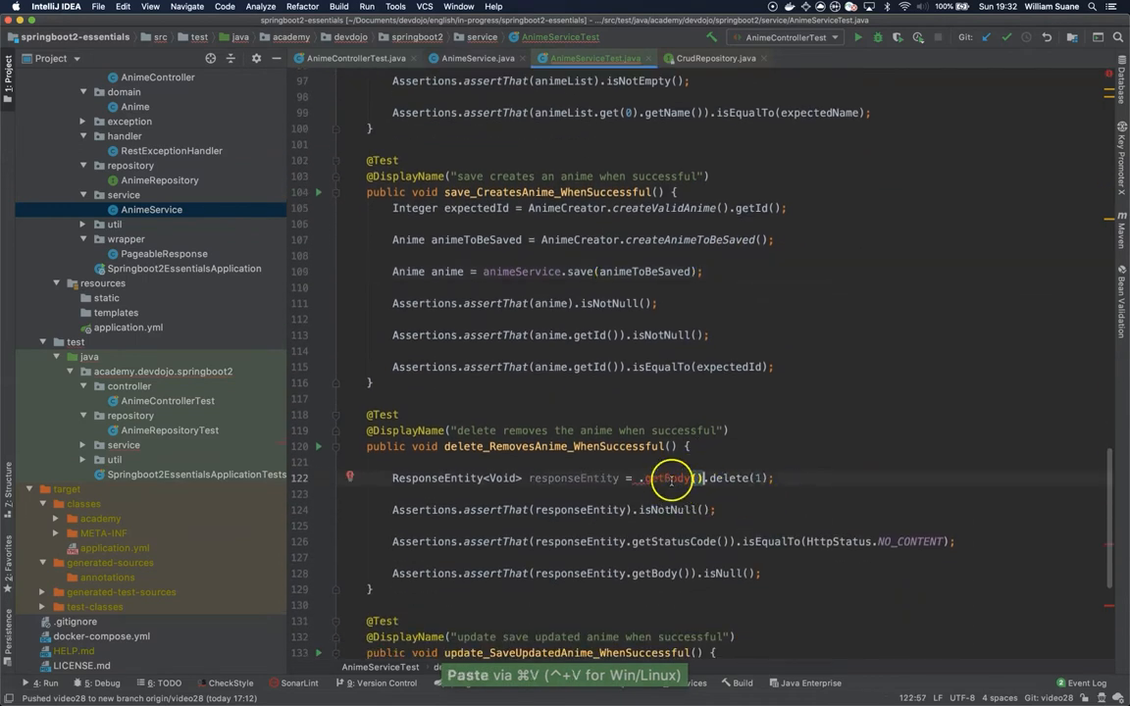
- Switch the delete test to animeService.delete and review the service's delete method
{"action": "type", "text": "animeService"}
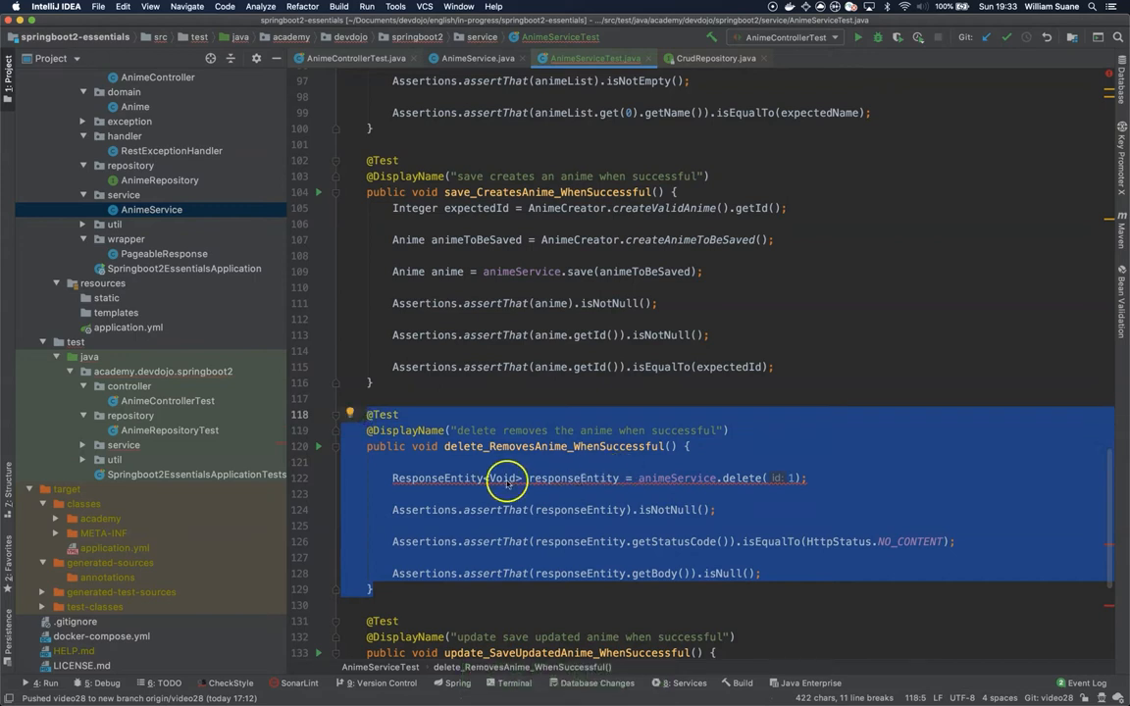
{"action": "left_click", "coordinate": [802, 479]}
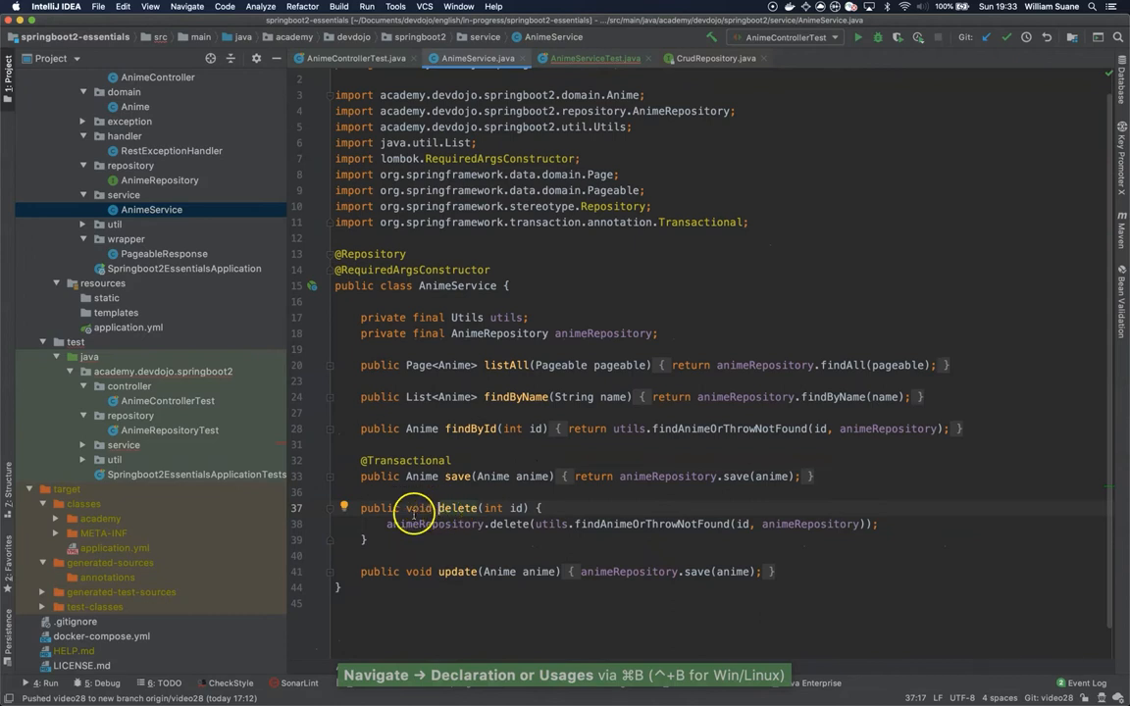
{"action": "left_click", "coordinate": [596, 59]}
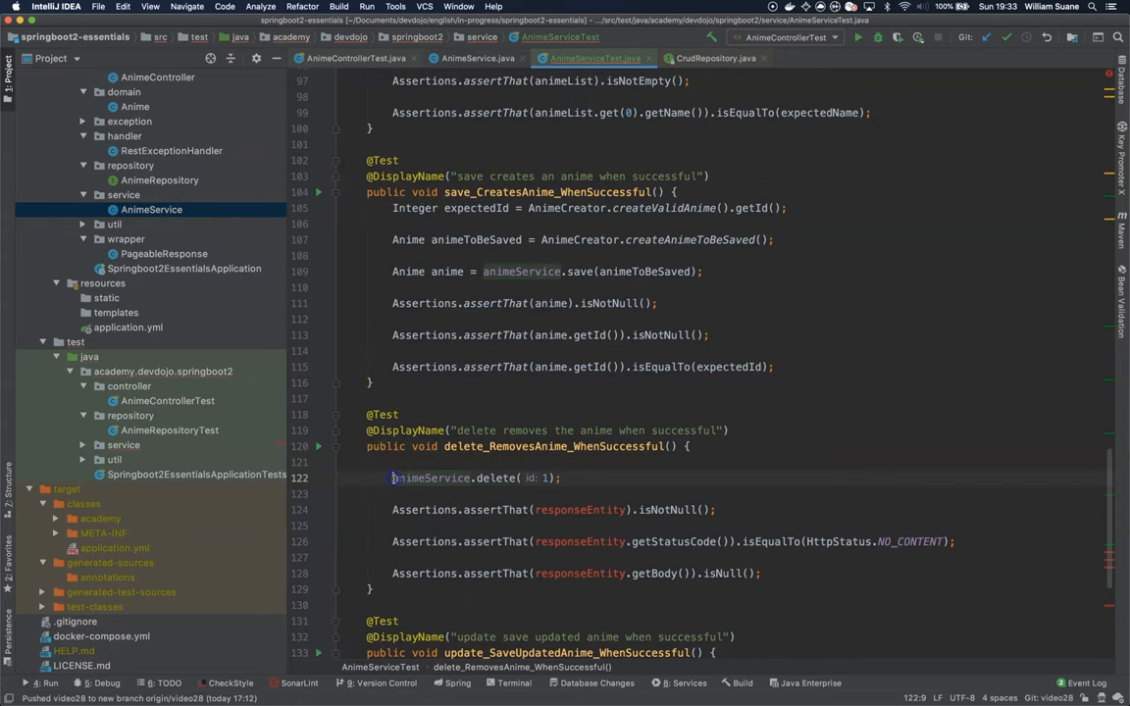
- Assert that animeService.delete(1) doesNotThrowAnyException via Assertions.assertThatCode
{"action": "type", "text": "Assertions.assertThatCode"}
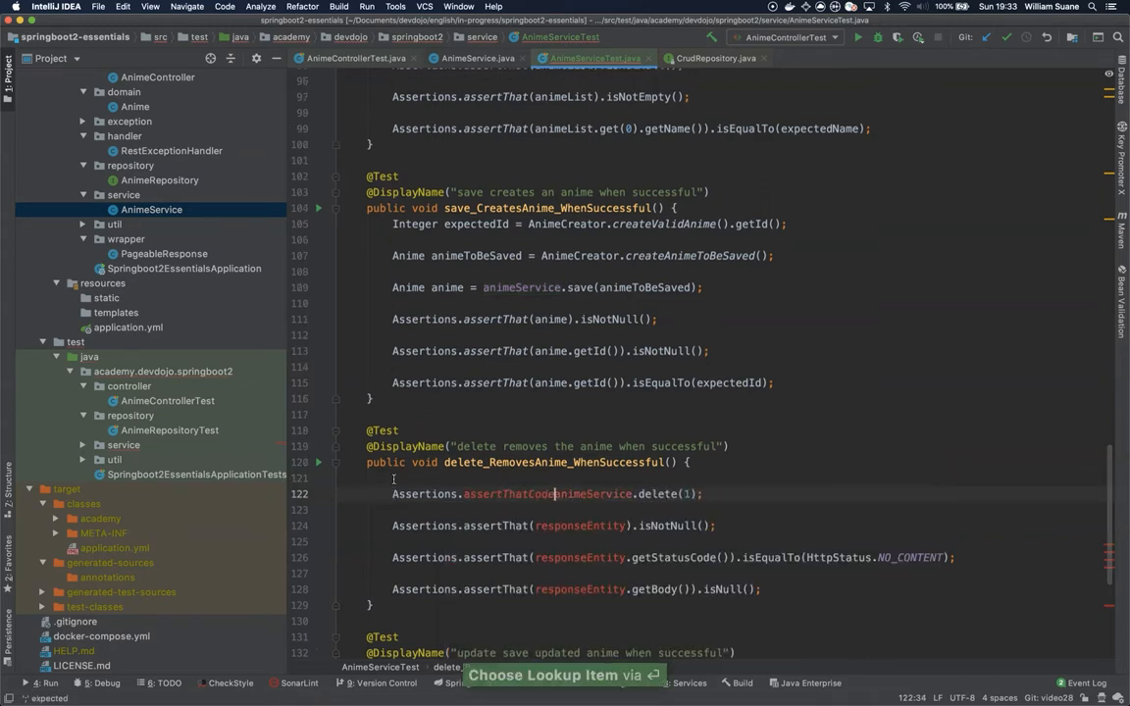
{"action": "type", "text": "() ->"}
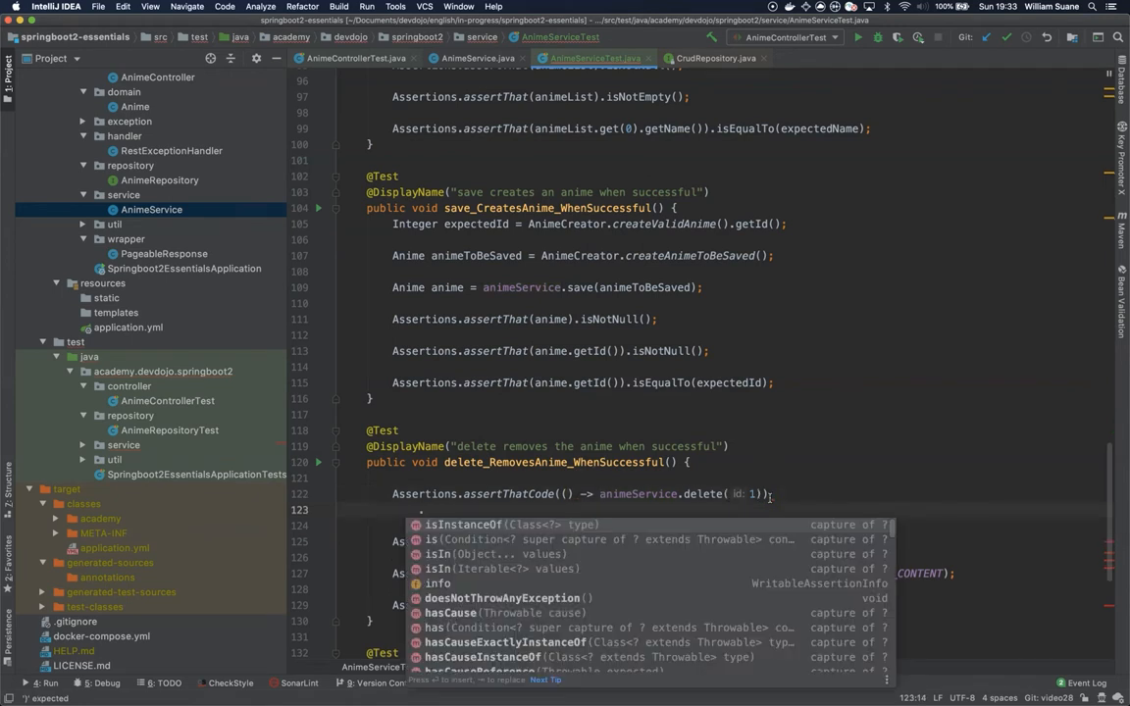
{"action": "left_click", "coordinate": [502, 596]}
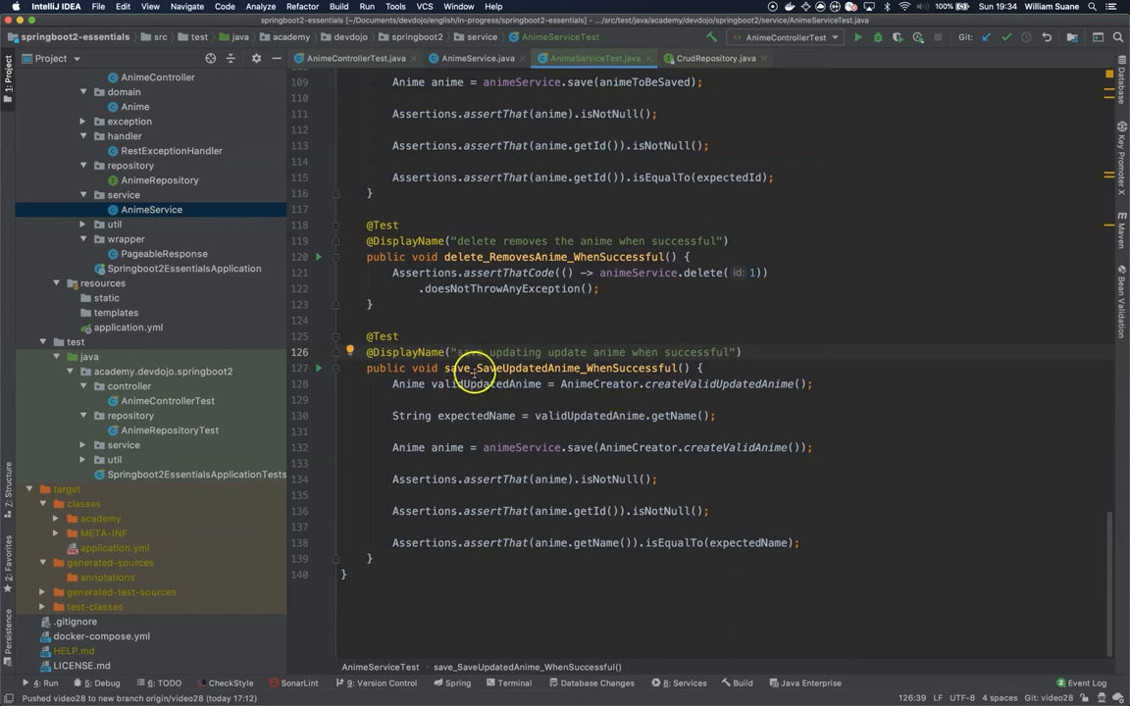
- Run the whole AnimeServiceTest class, getting 4 of 6 passing with findById failing on null
{"action": "scroll", "scroll_direction": "up", "scroll_amount": 3}
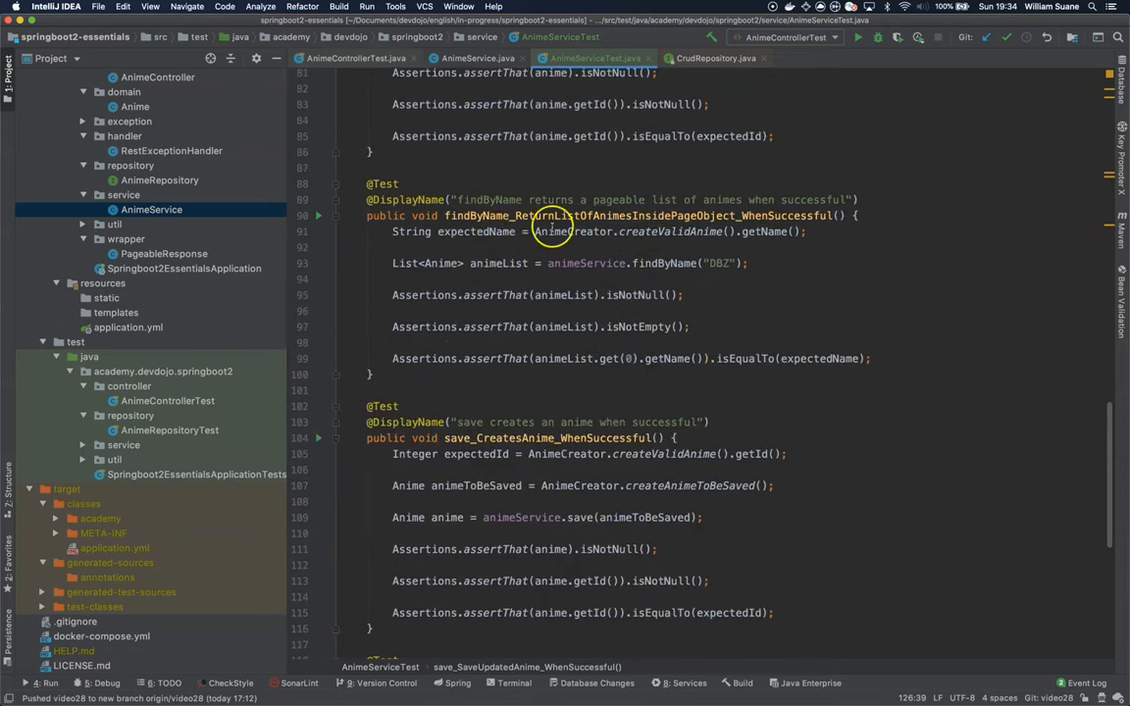
{"action": "scroll", "scroll_direction": "up", "scroll_amount": 3}
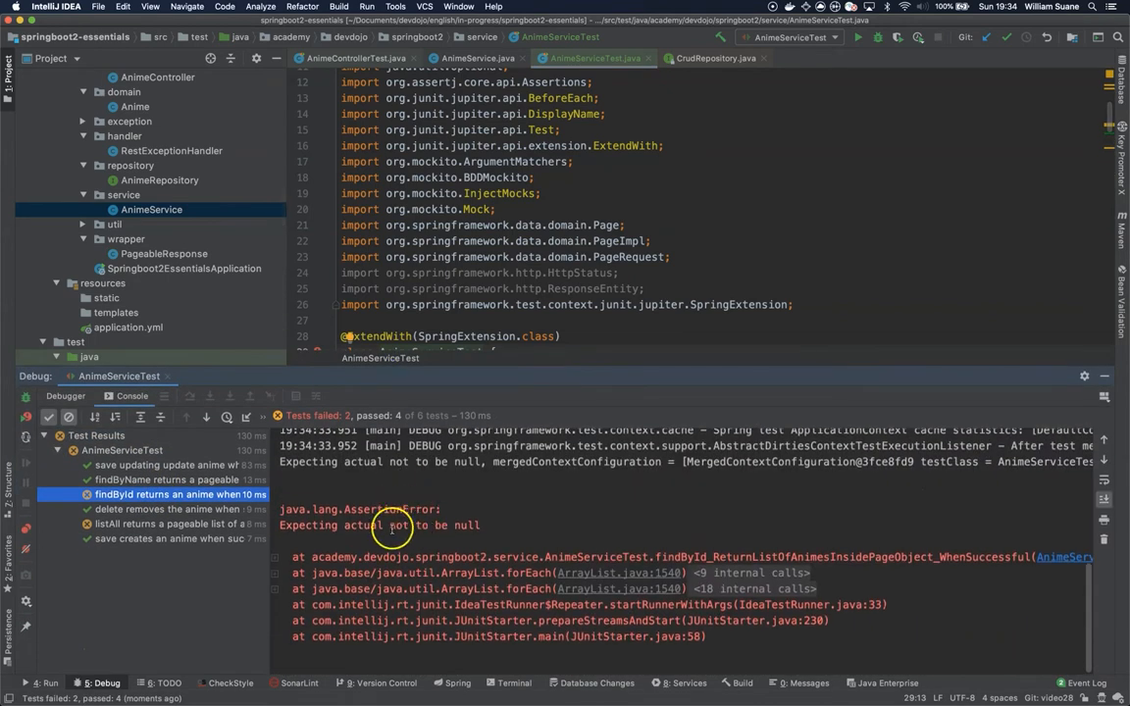
{"action": "mouse_move", "coordinate": [841, 541]}
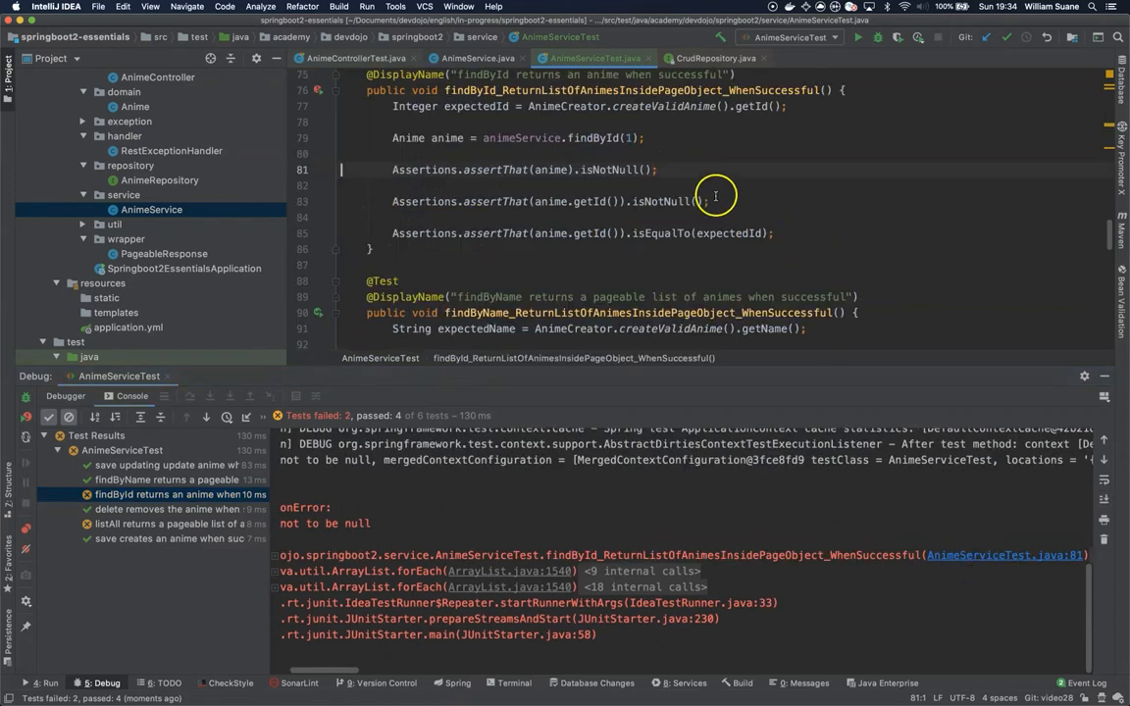
{"action": "scroll", "scroll_direction": "up", "scroll_amount": 3}
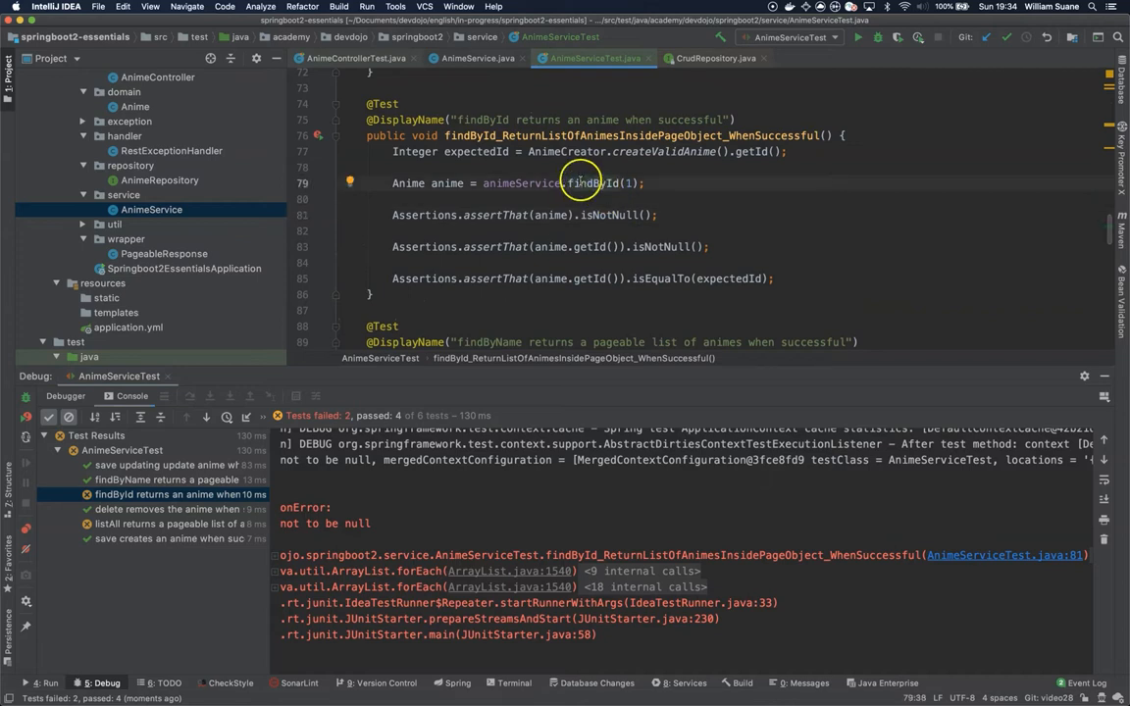
{"action": "left_click", "coordinate": [584, 182]}
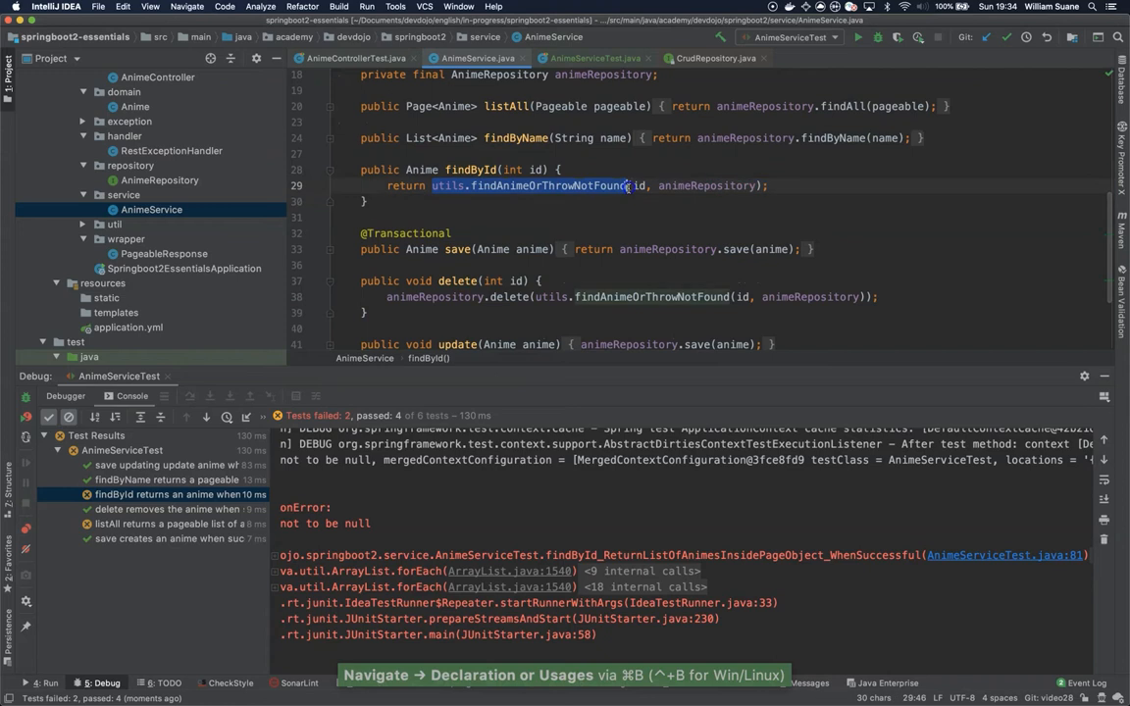
{"action": "left_click", "coordinate": [593, 58]}
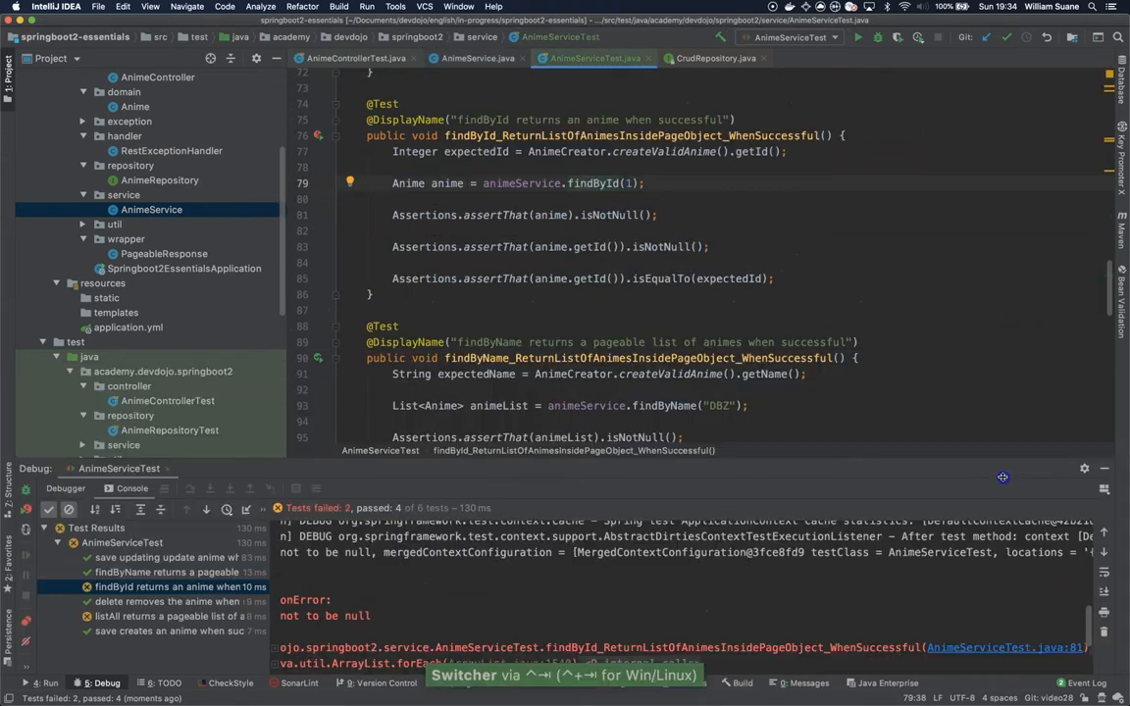
{"action": "scroll", "scroll_direction": "up", "scroll_amount": 3}
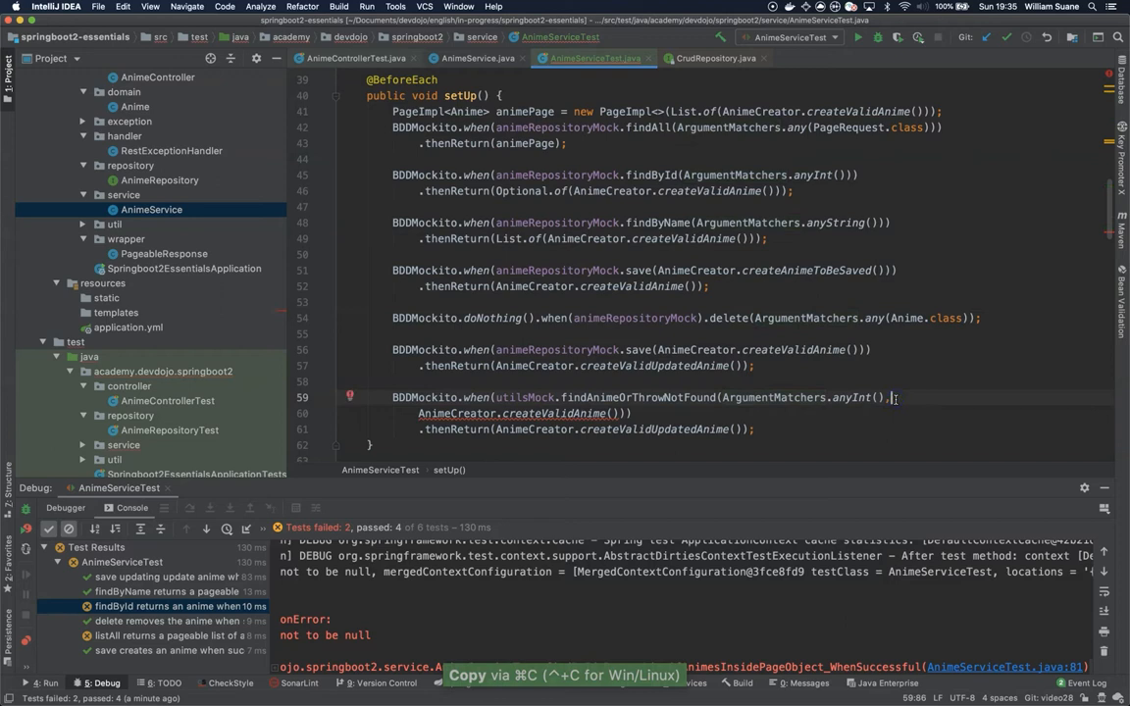
- Stub utilsMock.findAnimeOrThrowNotFound(anyInt(), any(AnimeRepository.class)) to return a valid anime
{"action": "key", "text": "ctrl+v"}
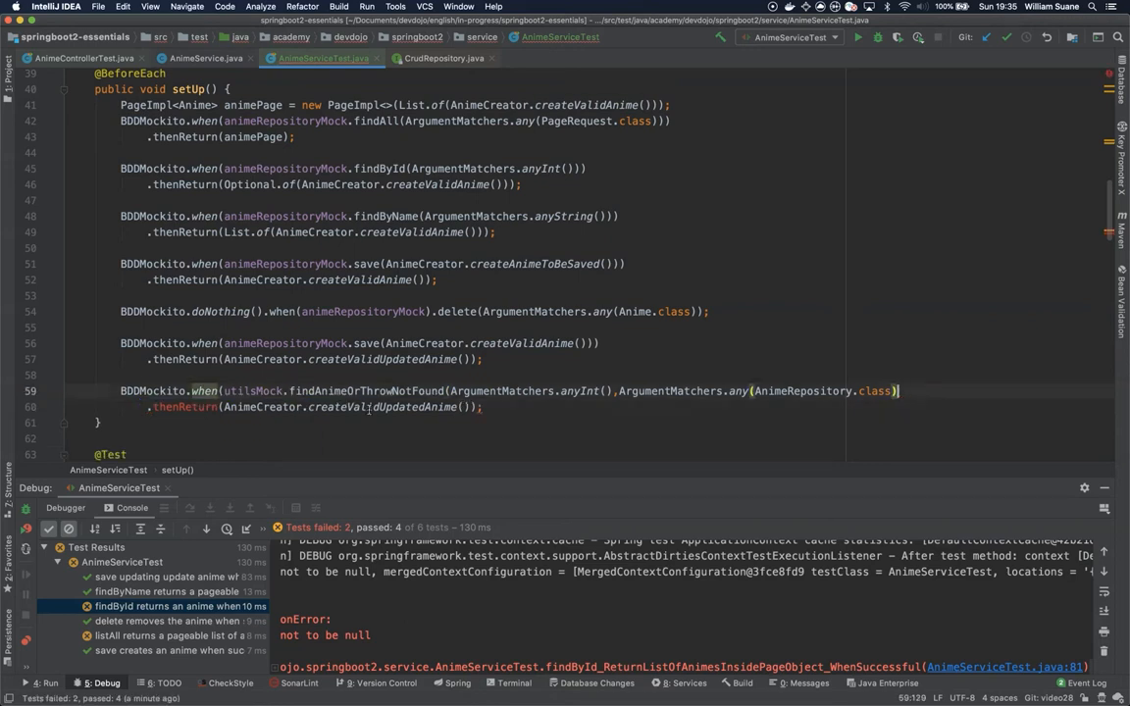
{"action": "type", "text": ")"}
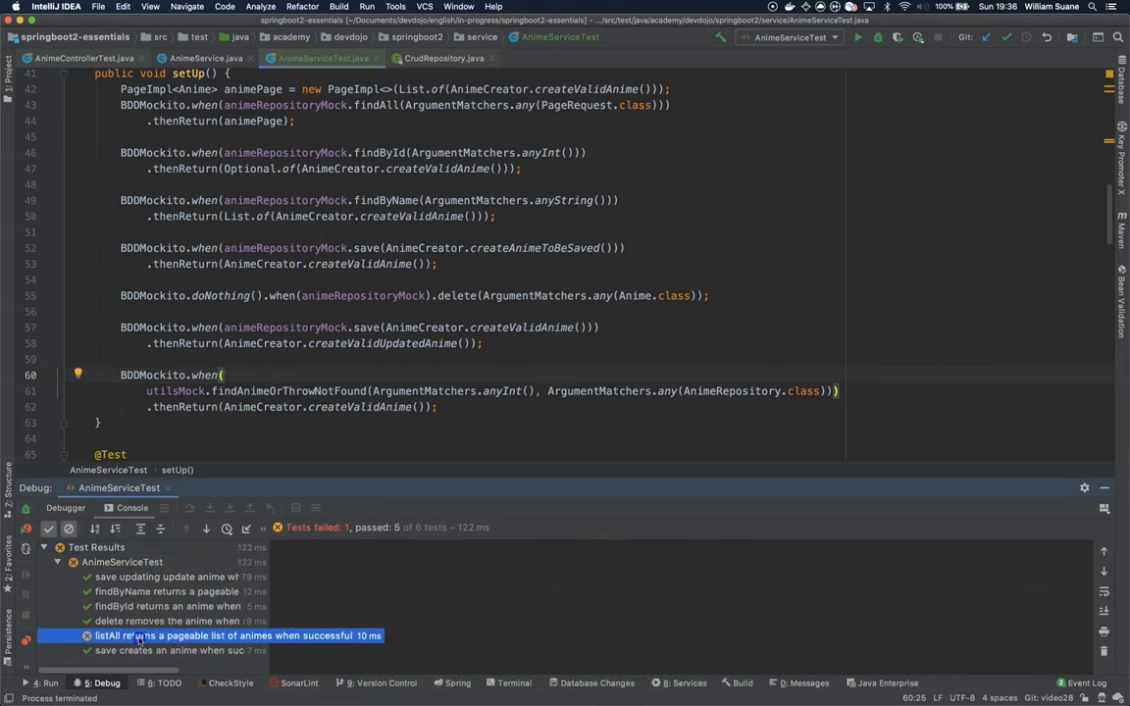
- From the failing listAll result, change listAll(null) to listAll(PageRequest.of(1, 1))
{"action": "left_click", "coordinate": [177, 635]}
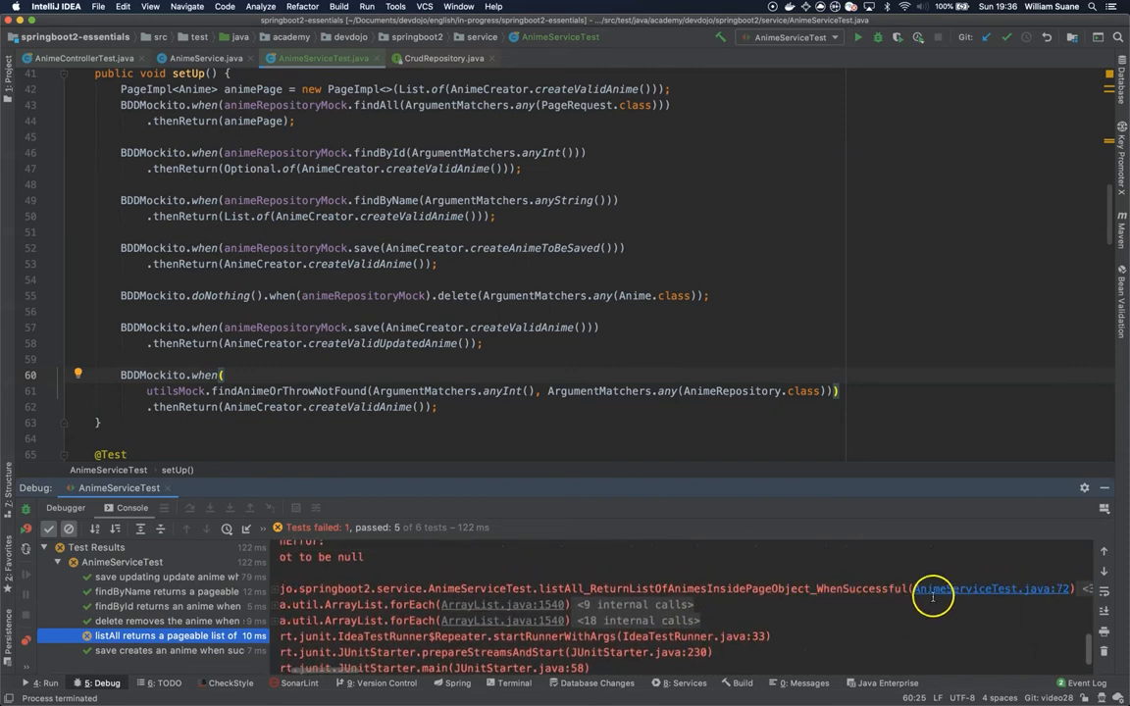
{"action": "left_click", "coordinate": [1019, 589]}
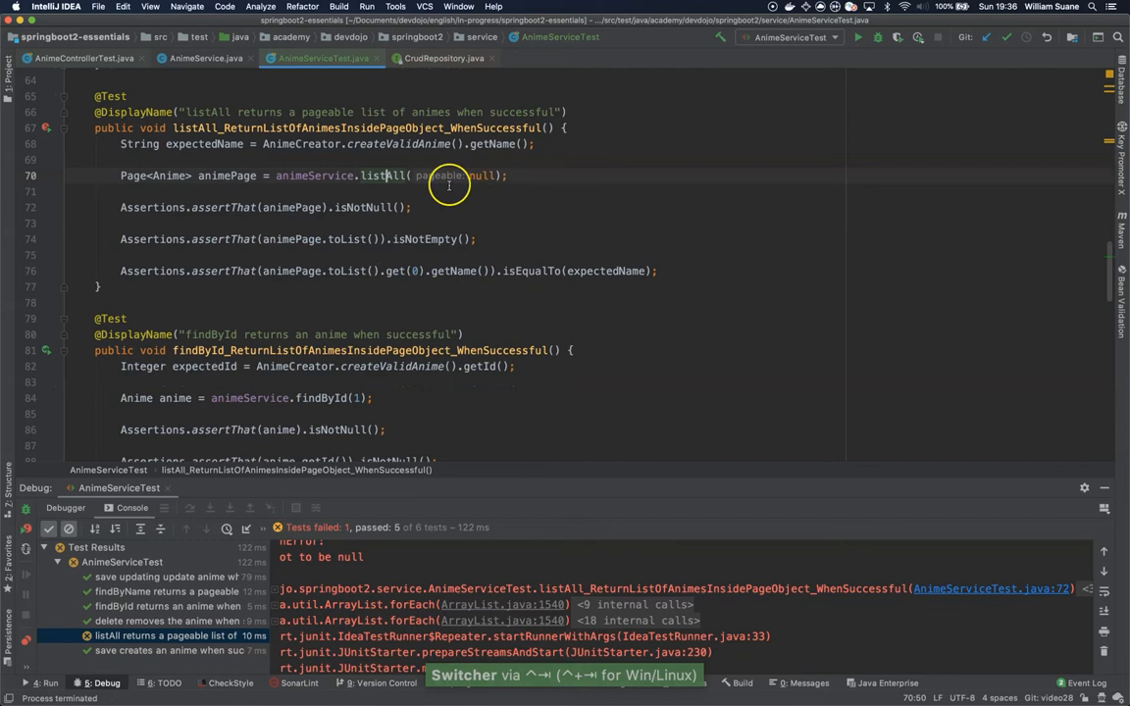
{"action": "scroll", "scroll_direction": "up", "scroll_amount": 3}
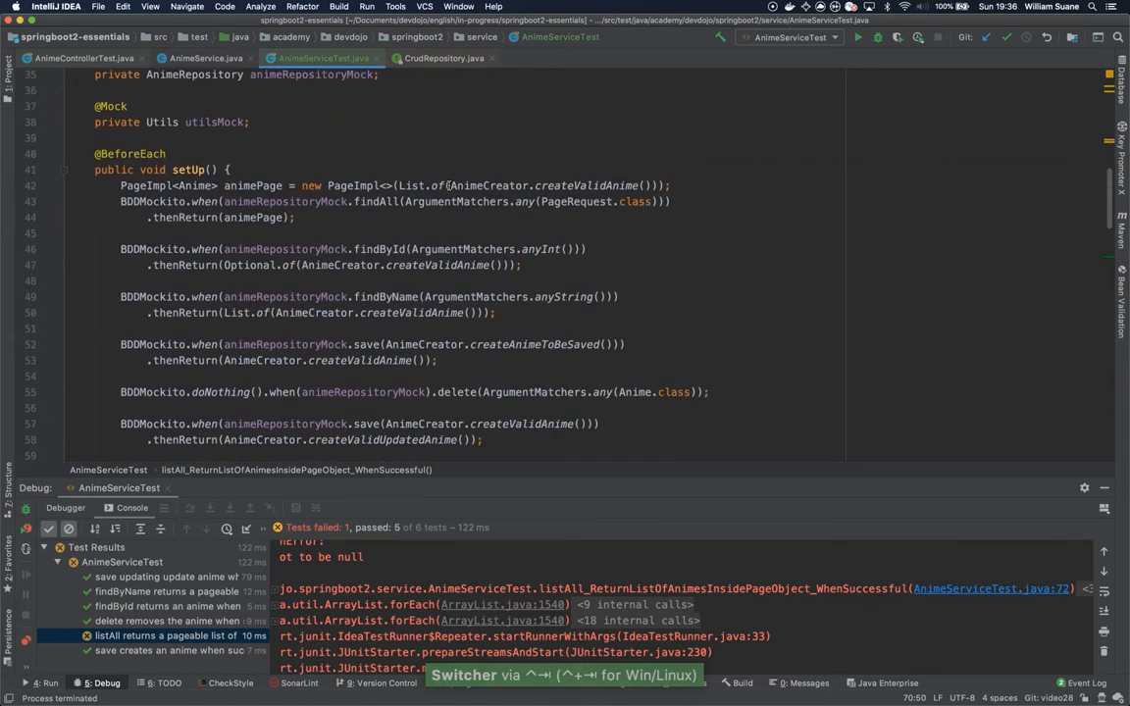
{"action": "scroll", "scroll_direction": "up", "scroll_amount": 3}
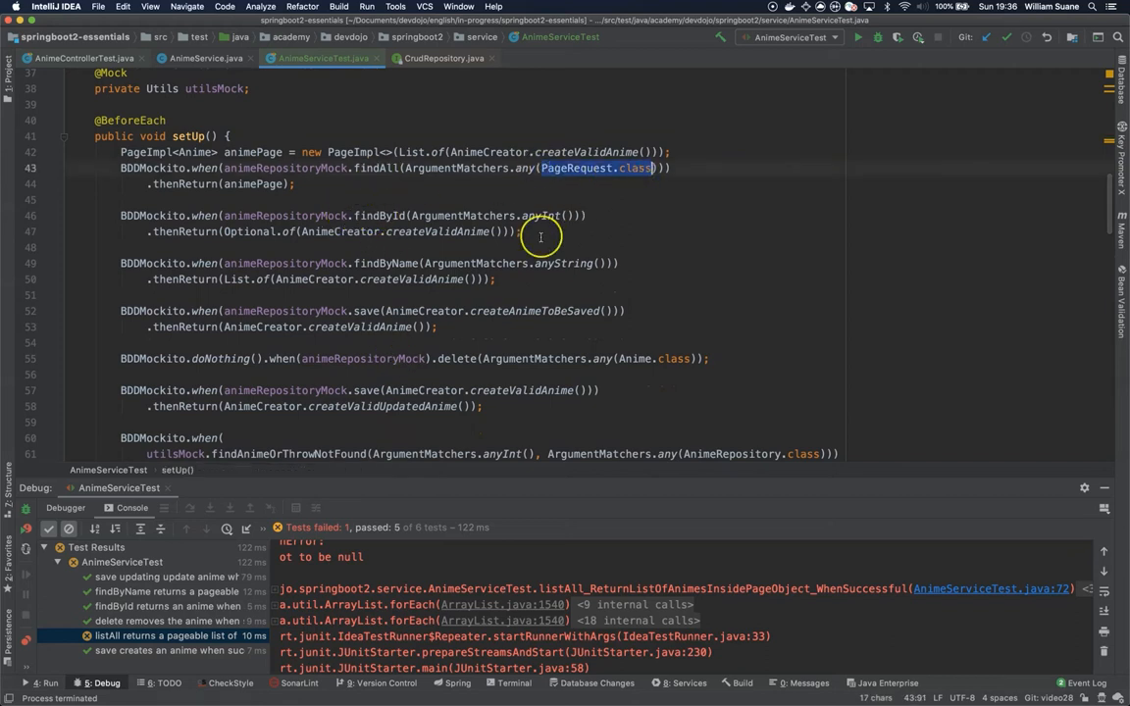
{"action": "scroll", "scroll_direction": "down", "scroll_amount": 3}
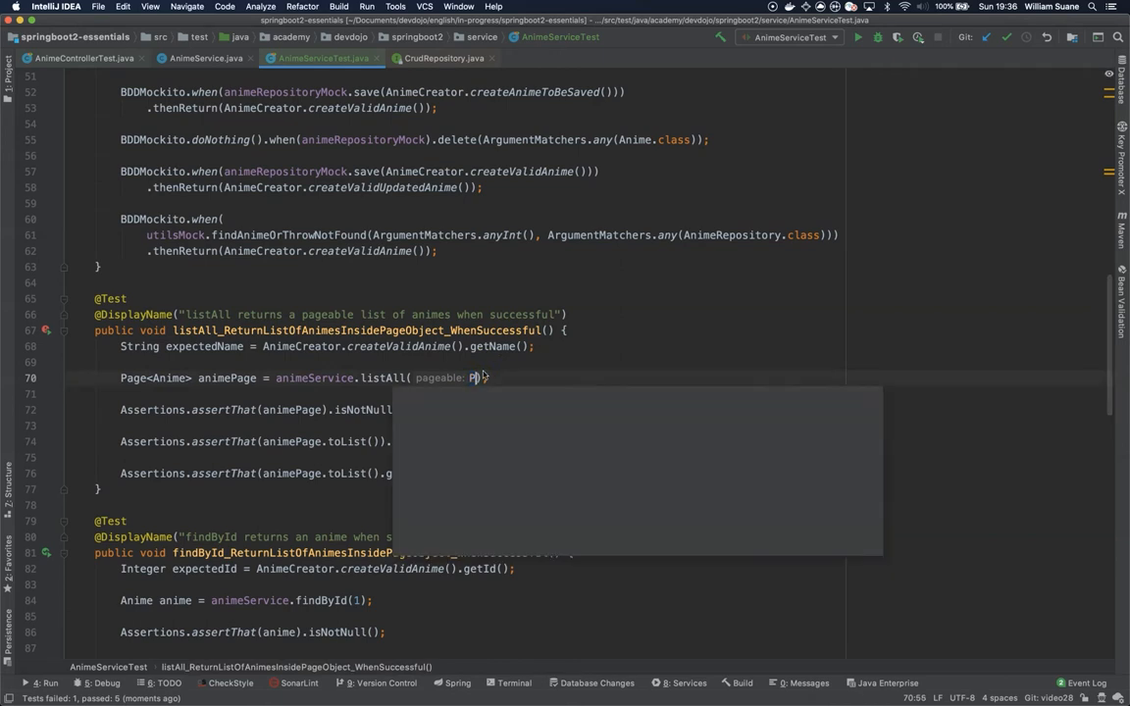
{"action": "type", "text": "P"}
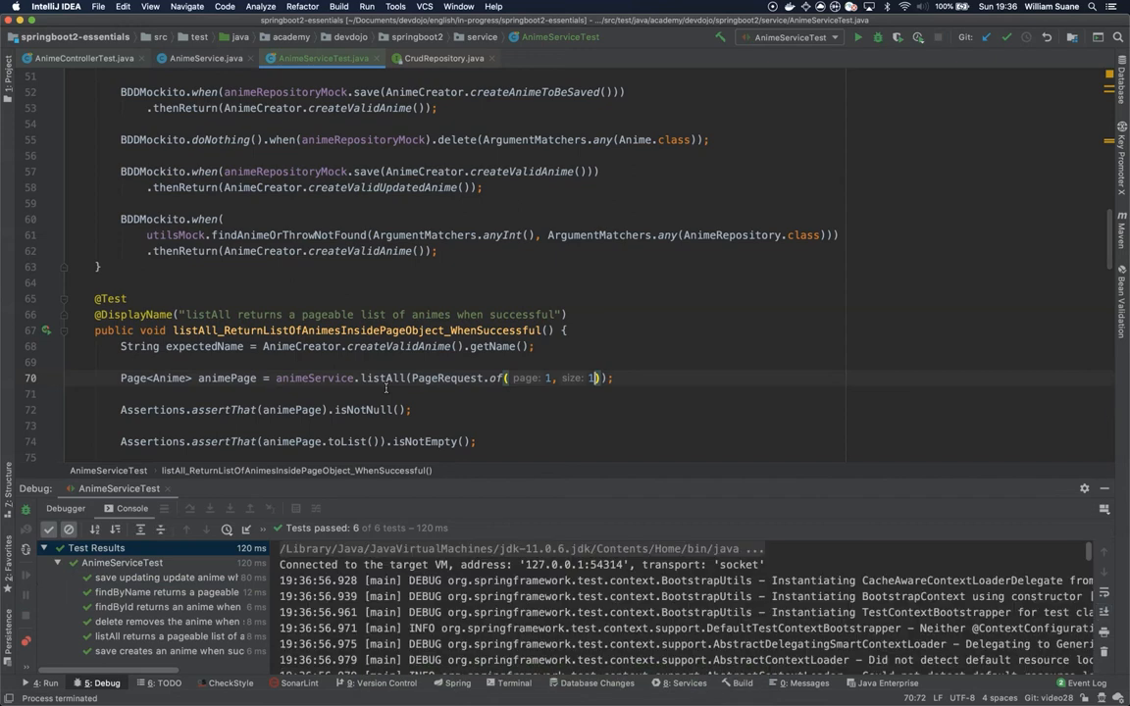
- Rerun the tests so all 6 AnimeService tests pass
{"action": "scroll", "scroll_direction": "down", "scroll_amount": 3}
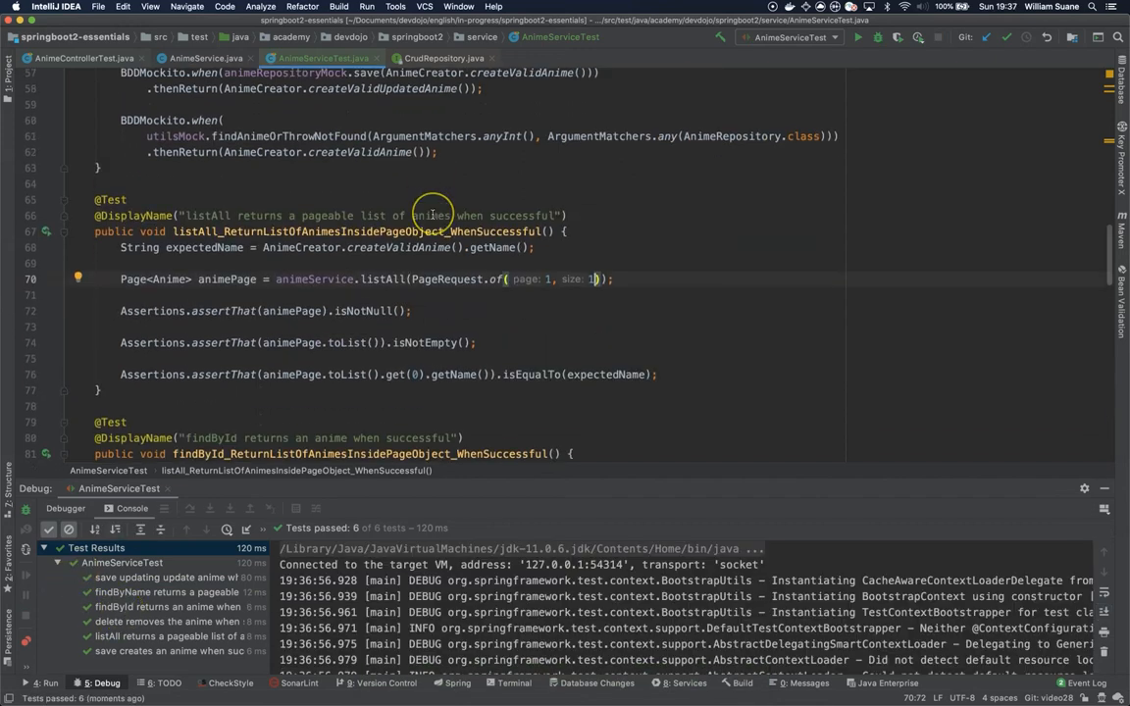
{"action": "scroll", "scroll_direction": "up", "scroll_amount": 3}
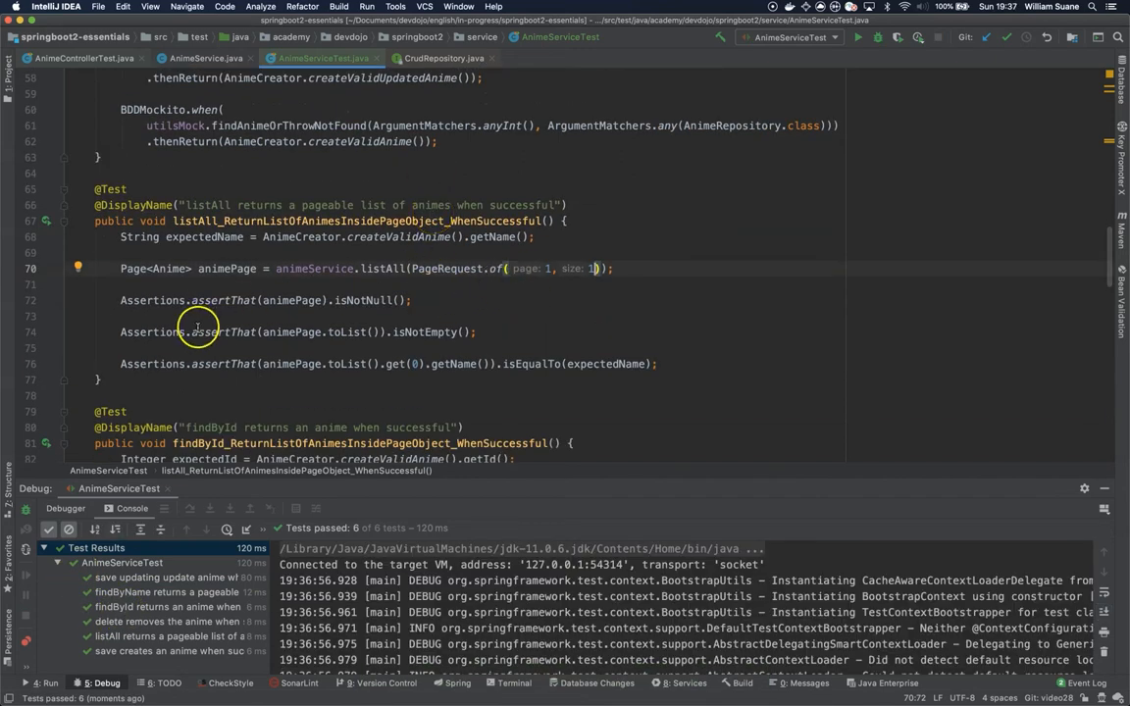
{"action": "scroll", "scroll_direction": "down", "scroll_amount": 3}
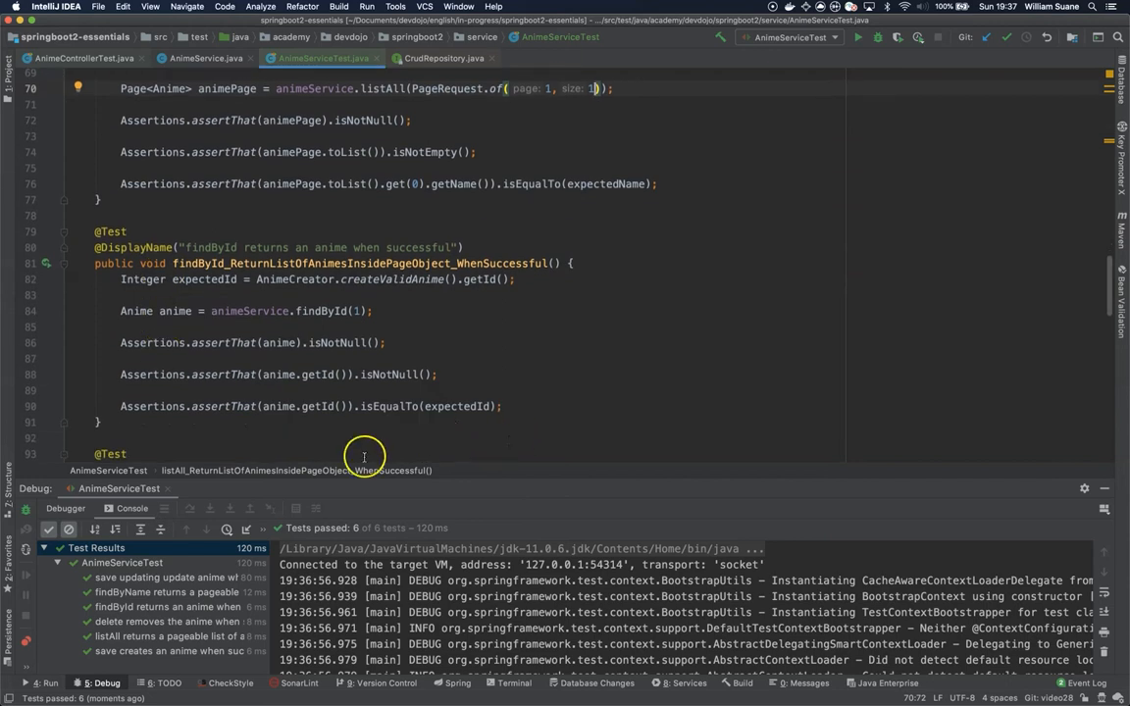
{"action": "scroll", "scroll_direction": "down", "scroll_amount": 3}
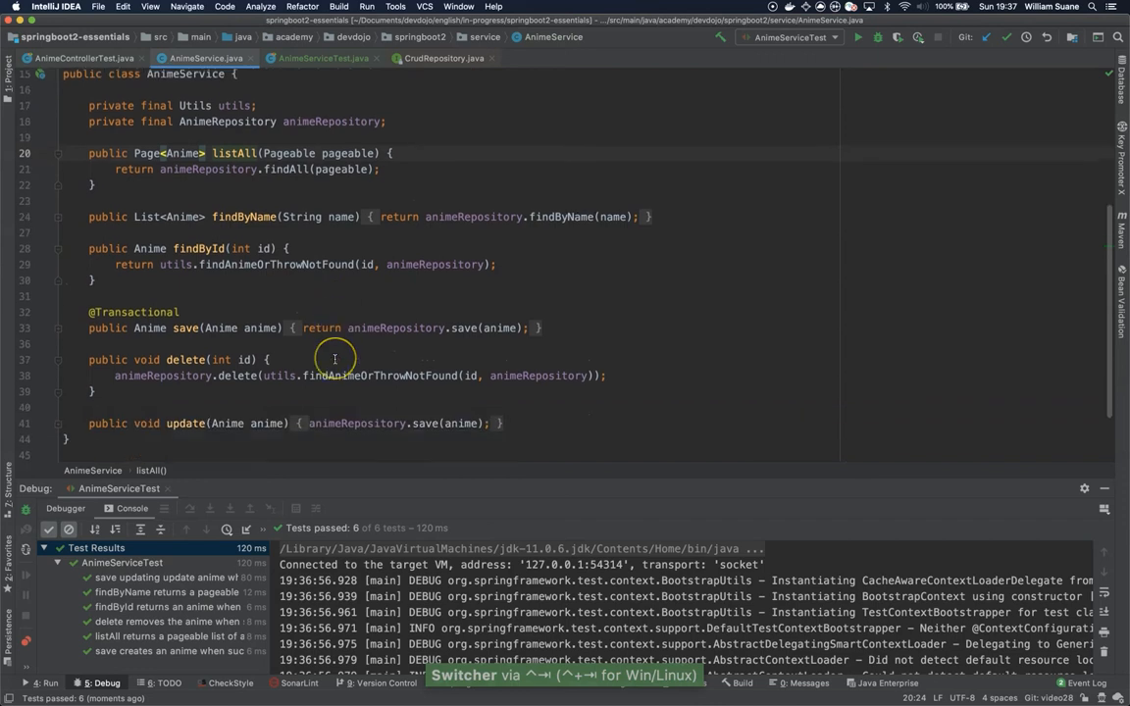
- Return to AnimeServiceTest, look over its tests and copy the existing delete test
{"action": "scroll", "scroll_direction": "up", "scroll_amount": 3}
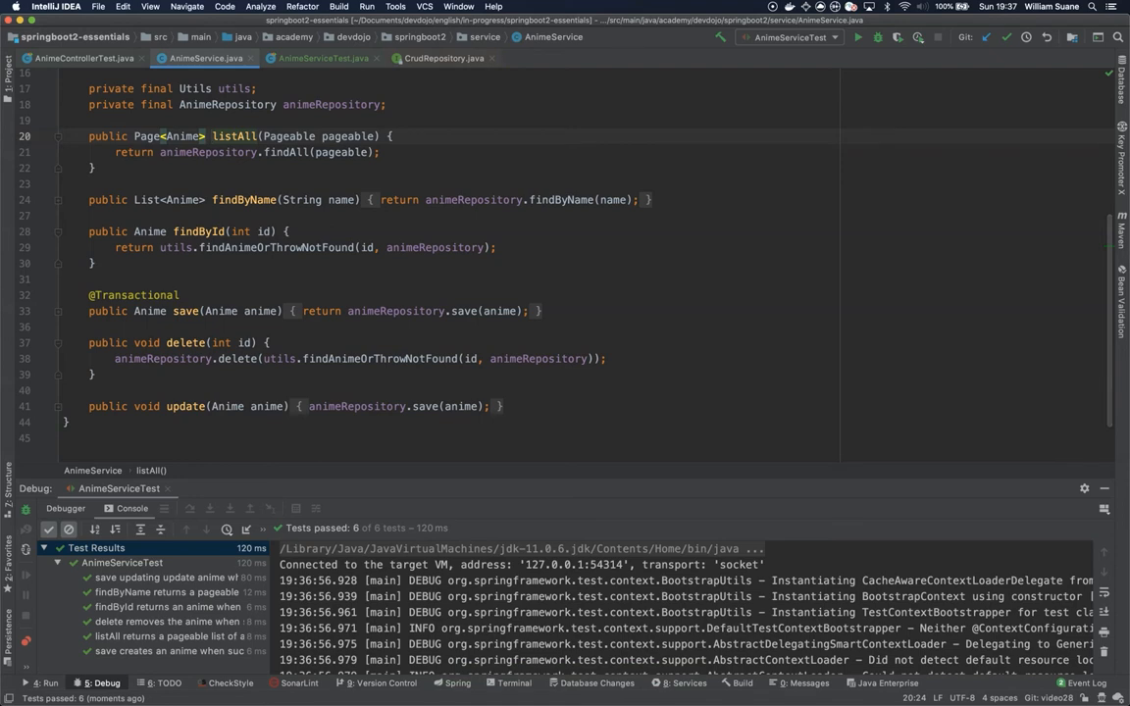
{"action": "mouse_move", "coordinate": [318, 188]}
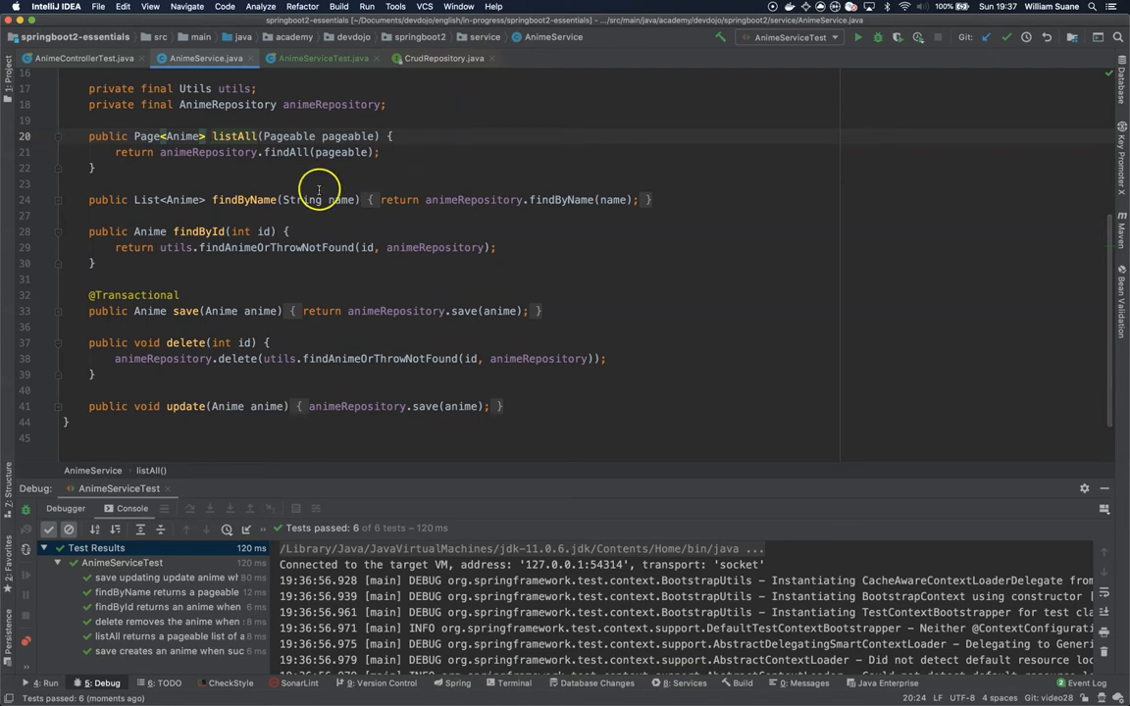
{"action": "mouse_move", "coordinate": [363, 212]}
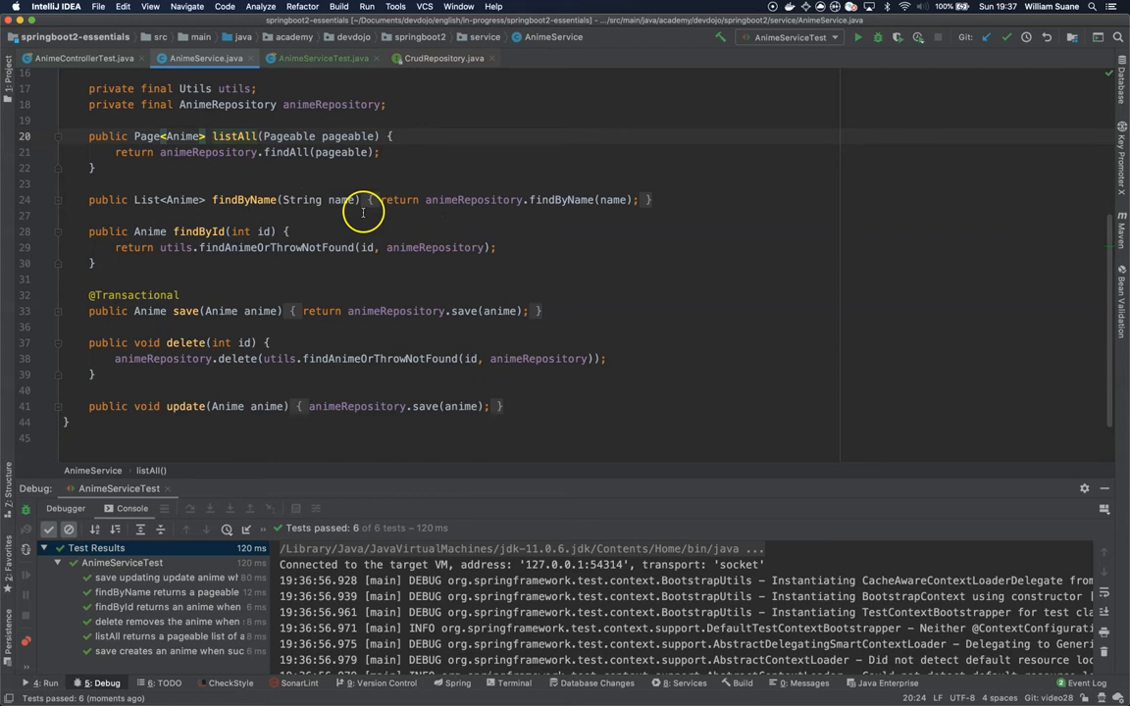
{"action": "mouse_move", "coordinate": [461, 322]}
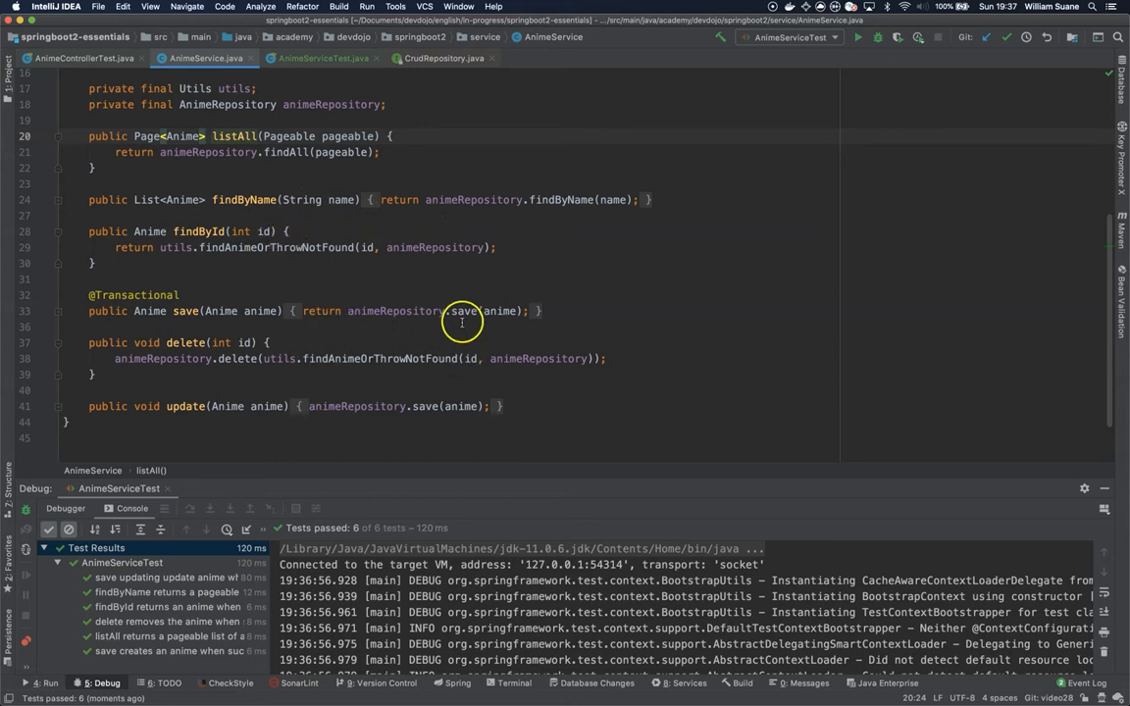
{"action": "mouse_move", "coordinate": [454, 236]}
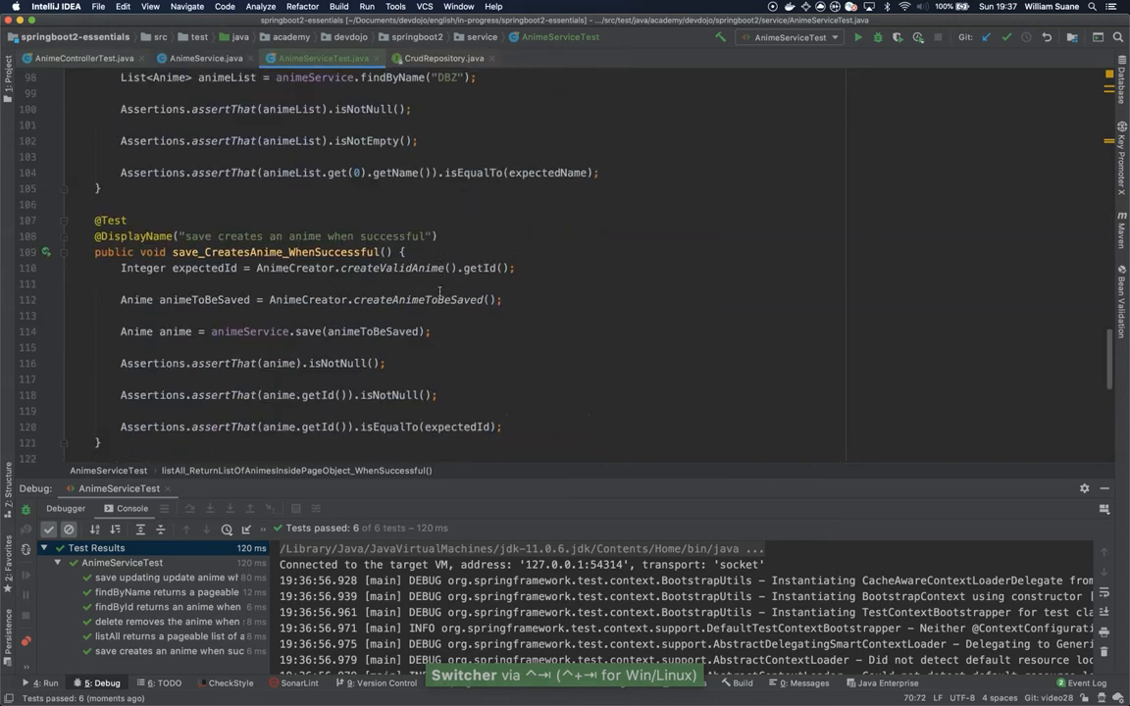
{"action": "scroll", "scroll_direction": "down", "scroll_amount": 3}
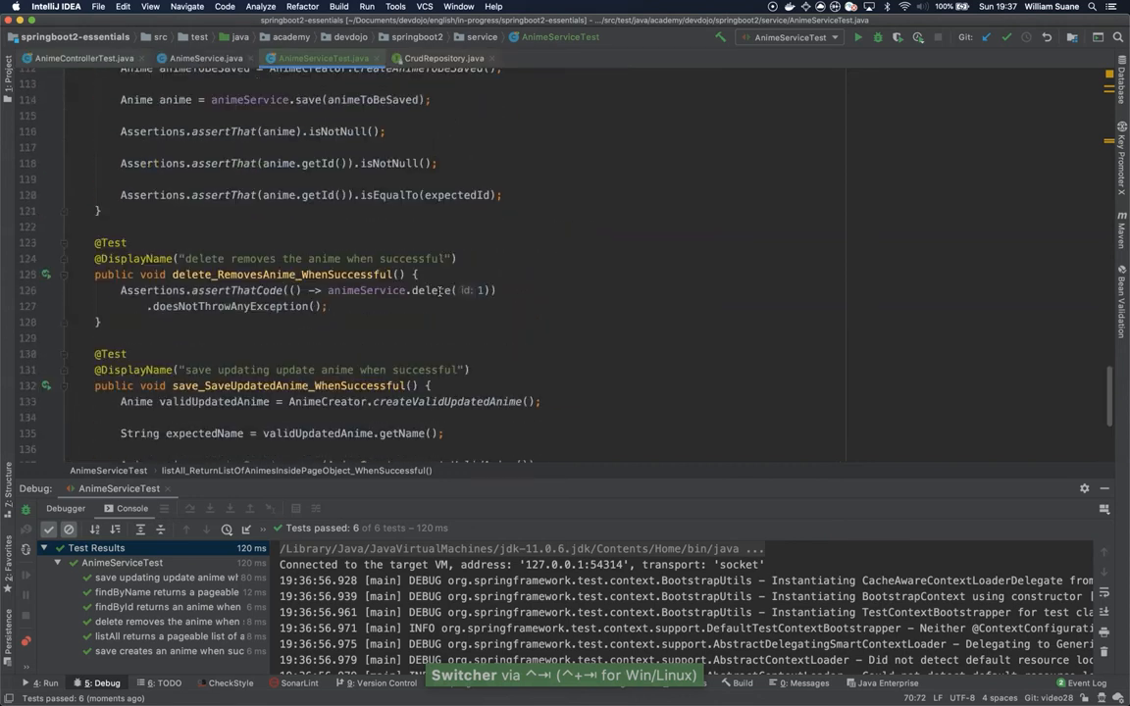
{"action": "scroll", "scroll_direction": "up", "scroll_amount": 3}
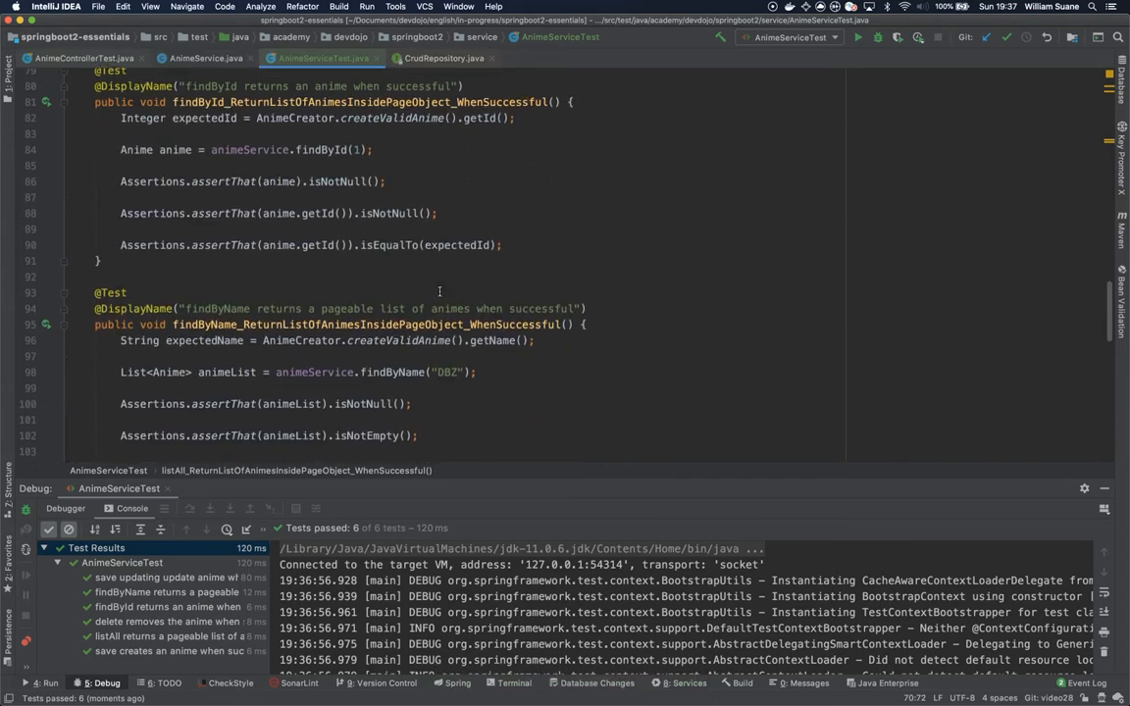
{"action": "key", "text": "Ctrl+f"}
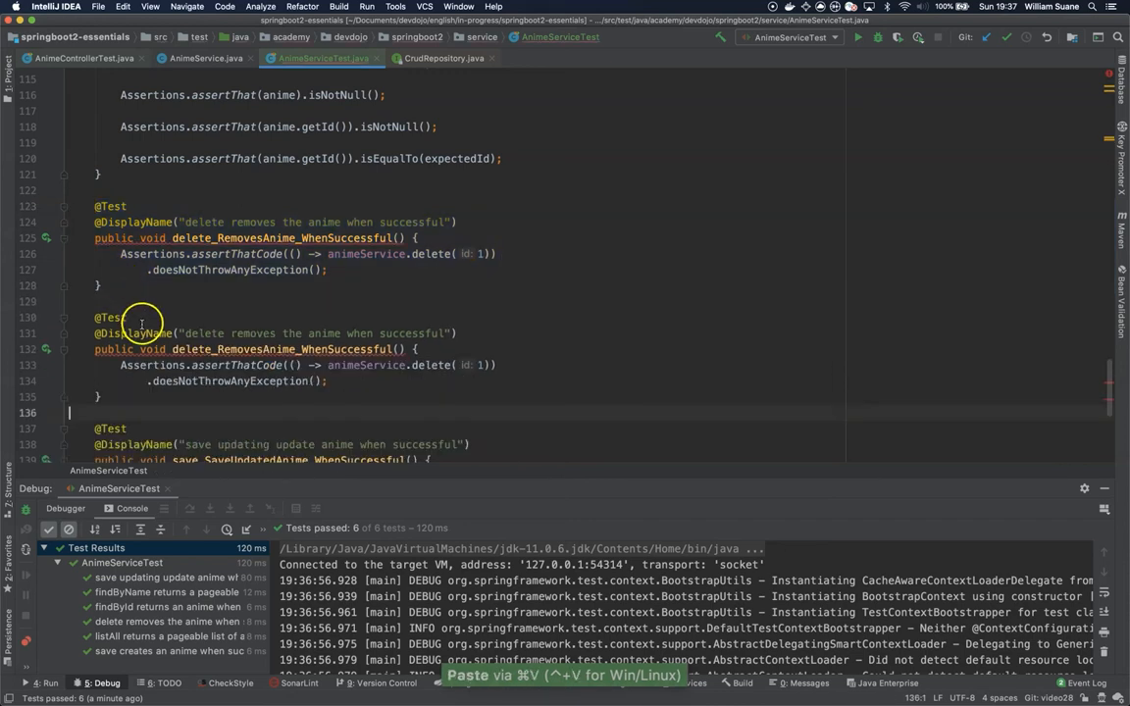
- Rename the copied test to delete_ThrowsResourceNotFoundException_WhenAnimeDoesNotExist
{"action": "left_click", "coordinate": [235, 333]}
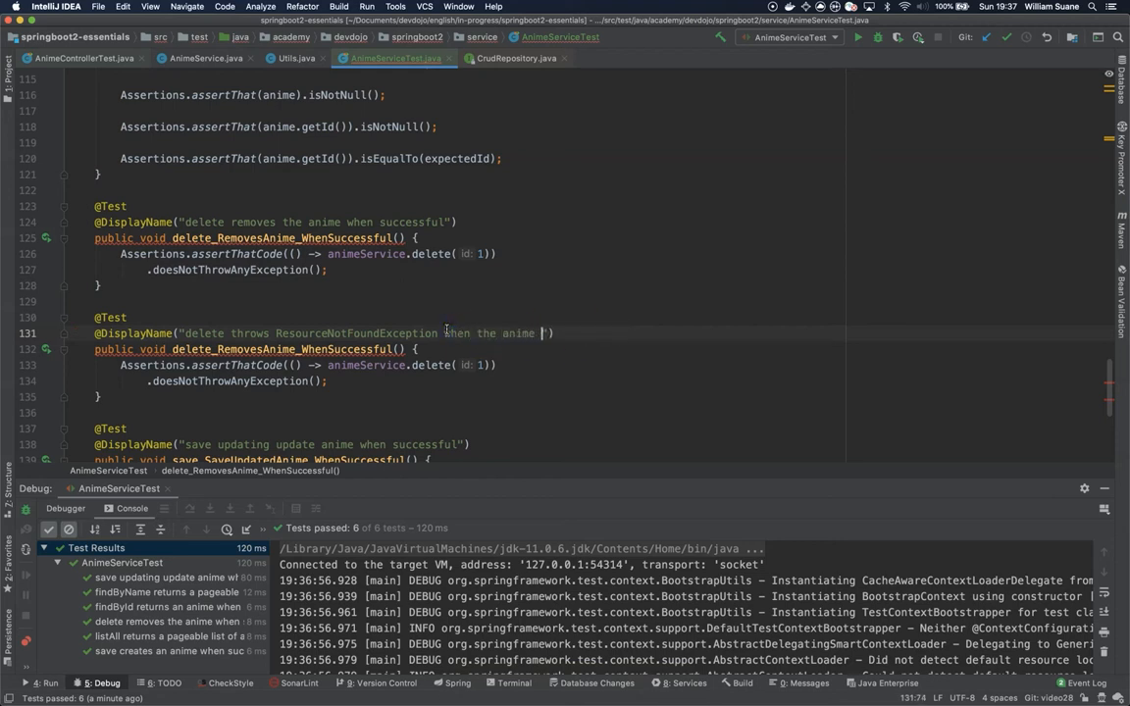
{"action": "type", "text": "does not exist"}
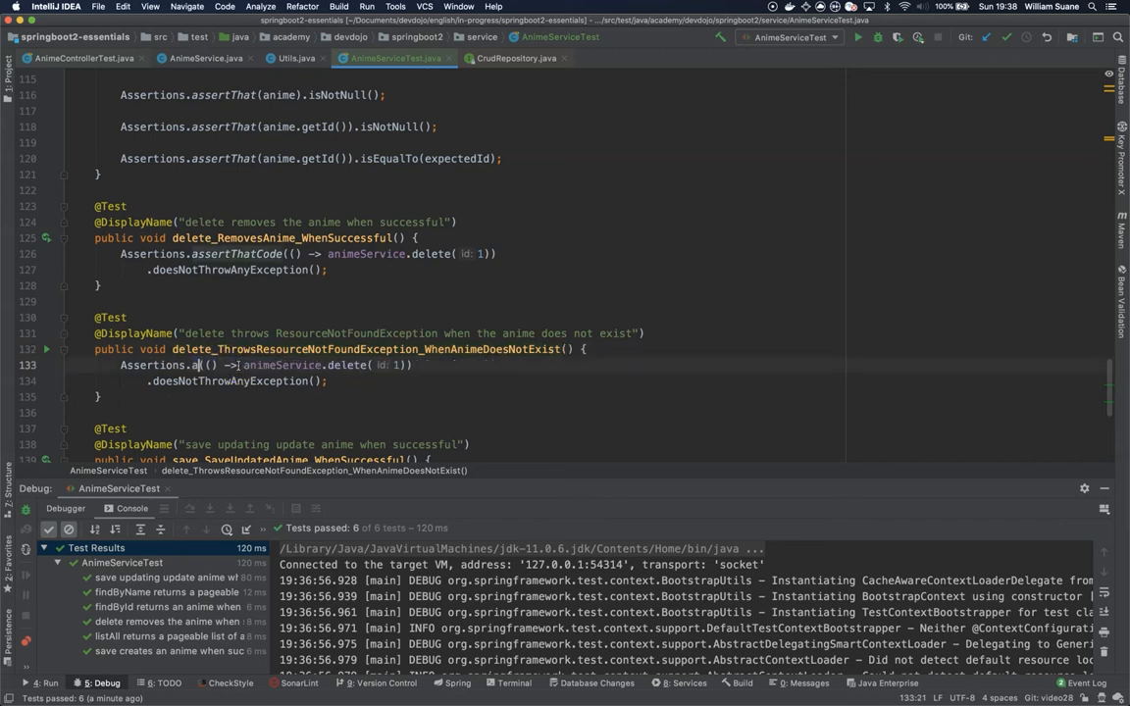
- Assert assertThatExceptionOfType(ResourceNotFoundException.class).isThrownBy deleting anime 1, then reformat the code
{"action": "type", "text": "ssertThatExceptionOfType("}
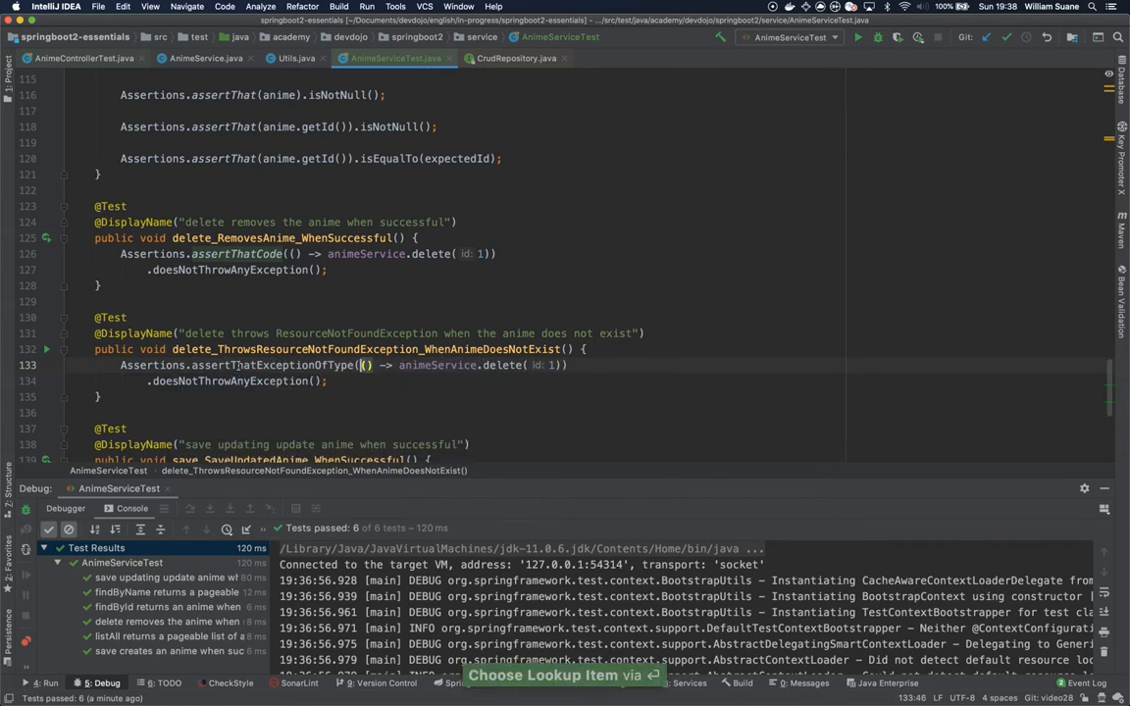
{"action": "type", "text": "R"}
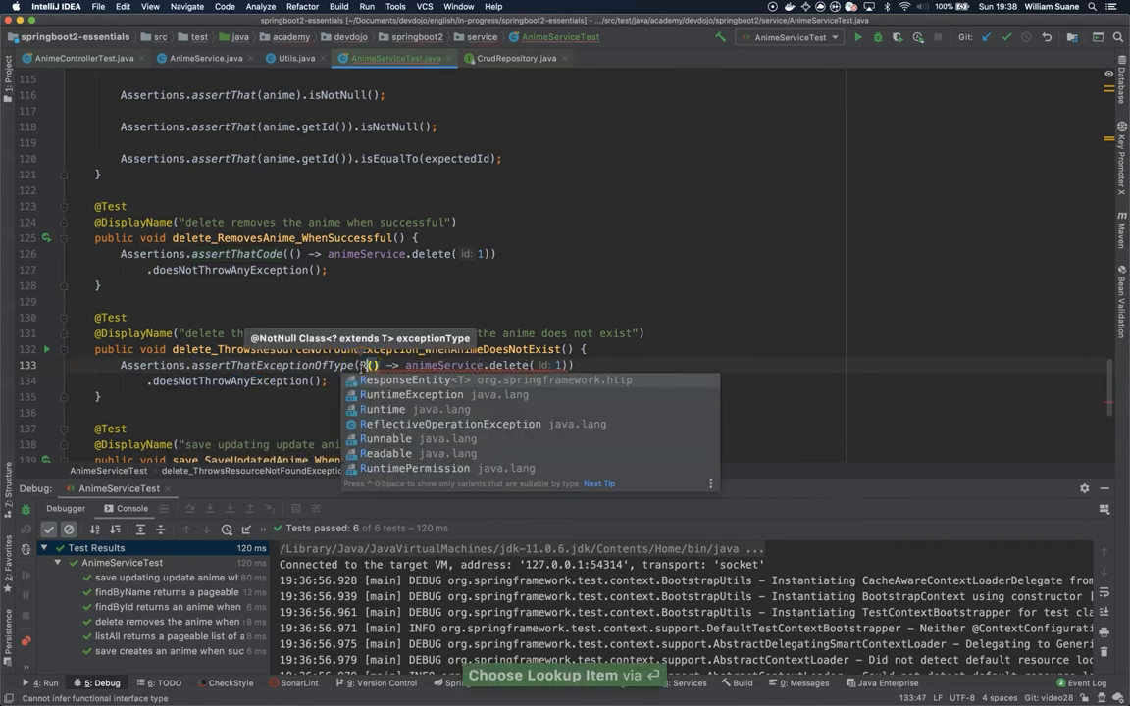
{"action": "type", "text": "Resource"}
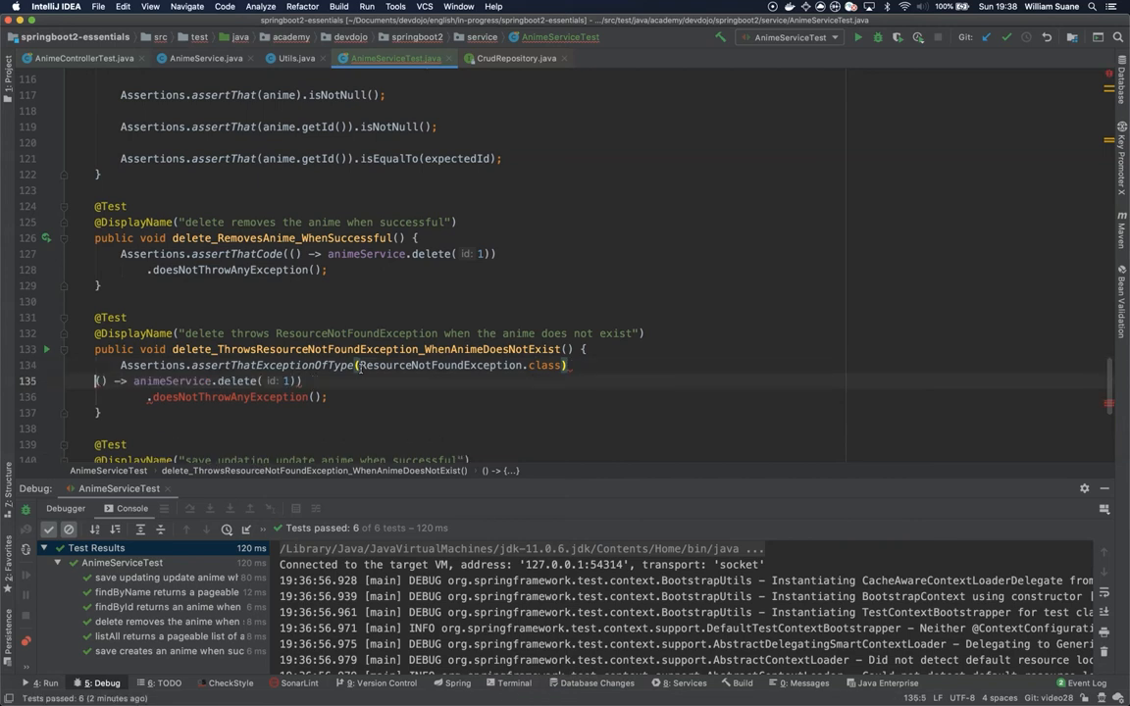
{"action": "type", "text": "isThrownBy(("}
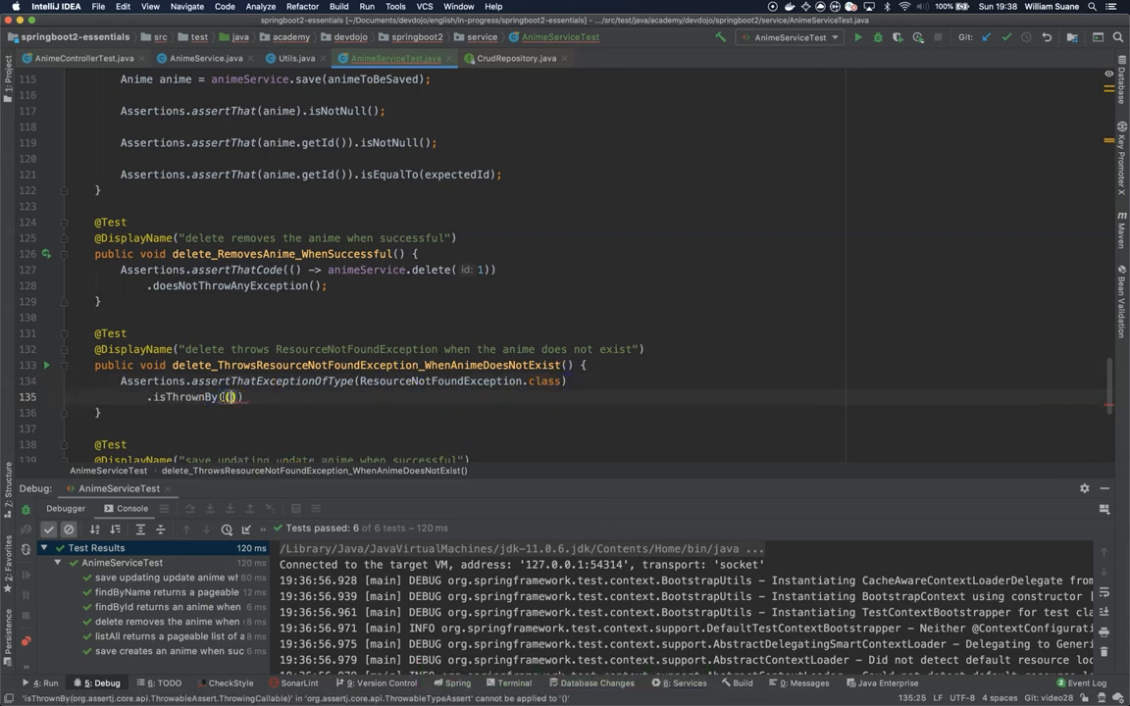
{"action": "type", "text": "throwingCallable: () ->"}
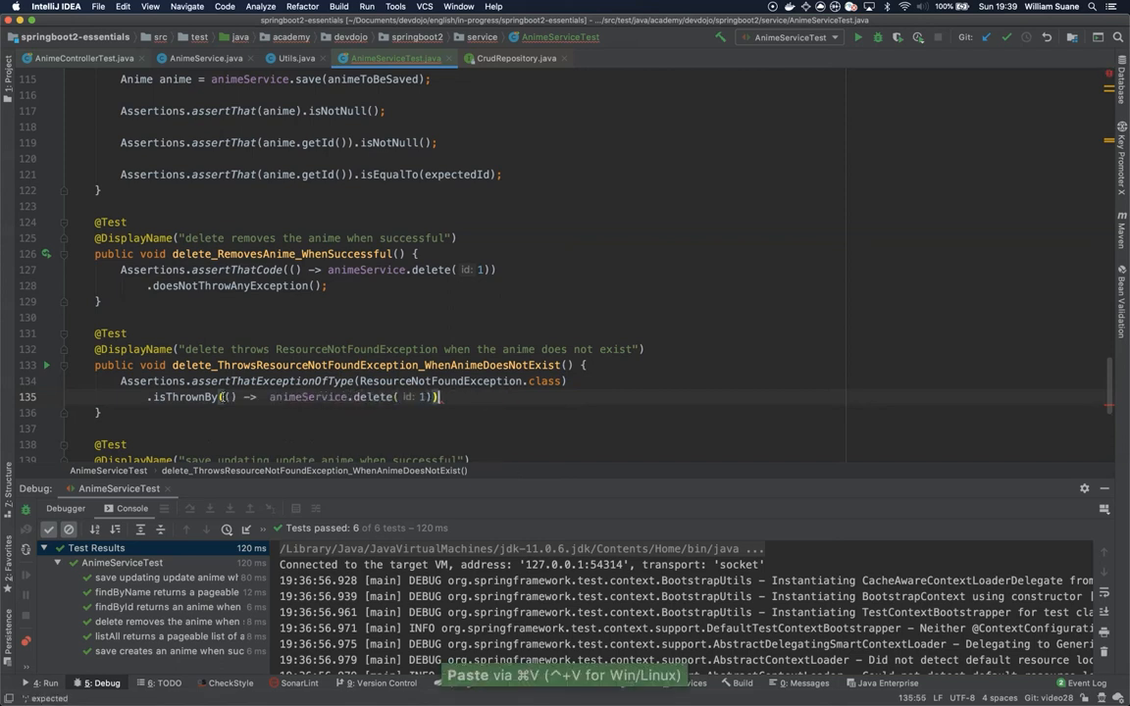
{"action": "key", "text": "ctrl+alt+l"}
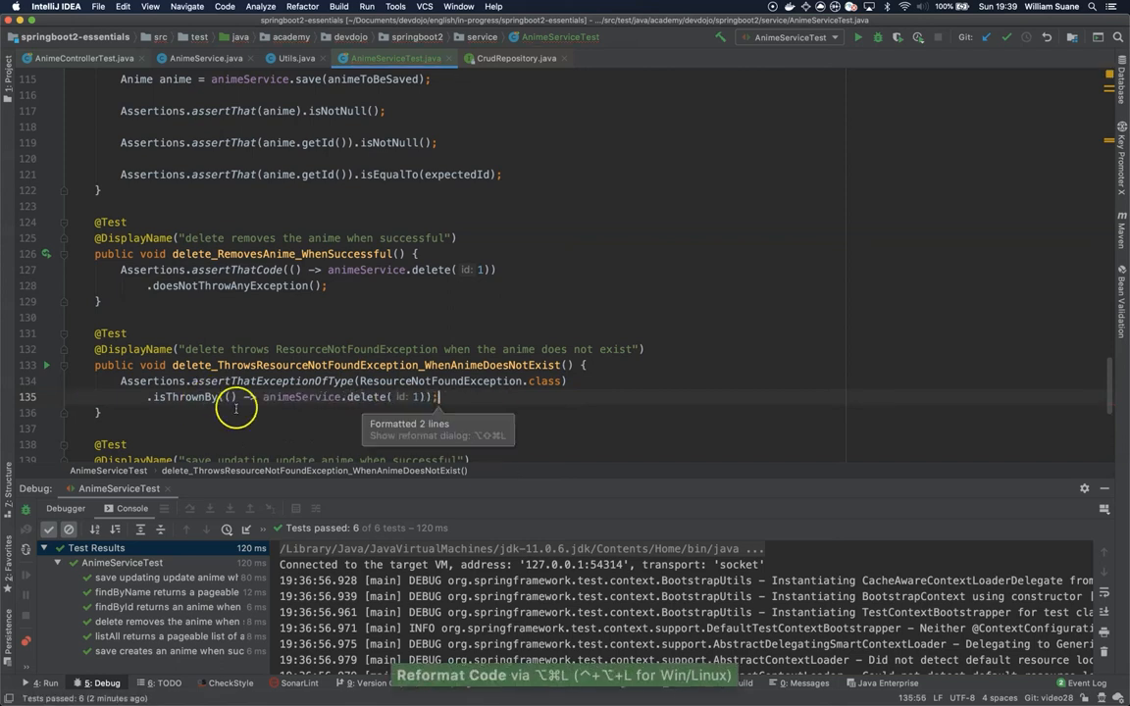
{"action": "mouse_move", "coordinate": [390, 410]}
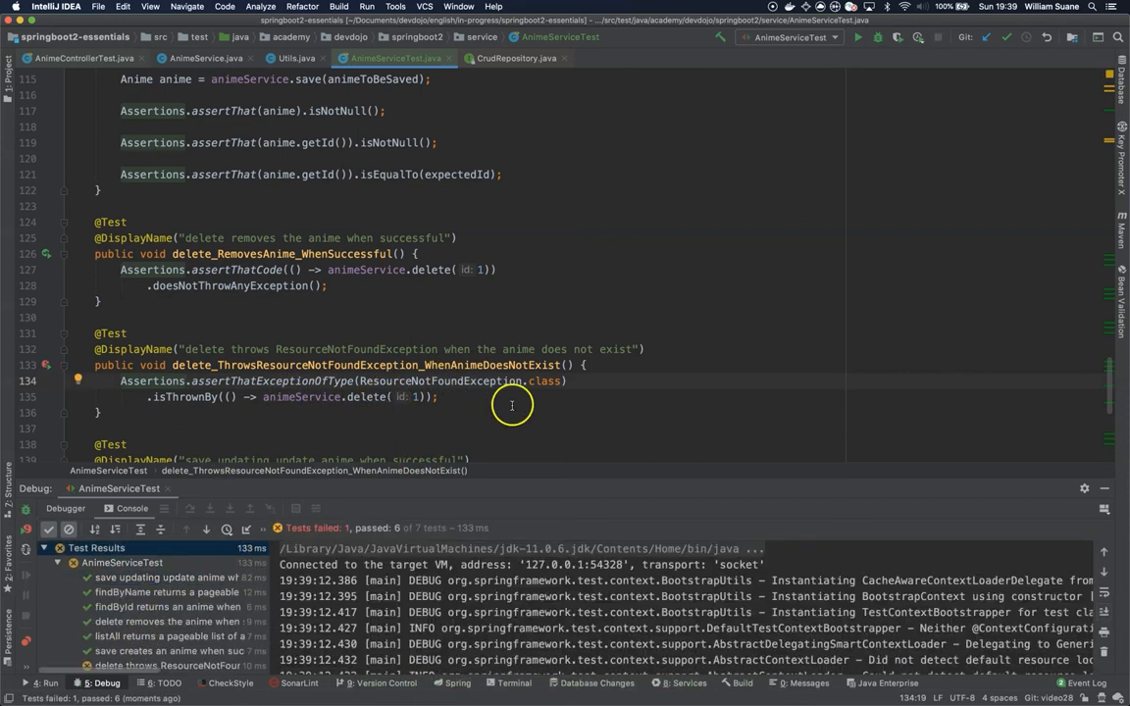
- Replace the stubbed return with thenThrow(new ResourceNotFoundException("Anime not found")) so the delete test passes
{"action": "scroll", "scroll_direction": "up", "scroll_amount": 3}
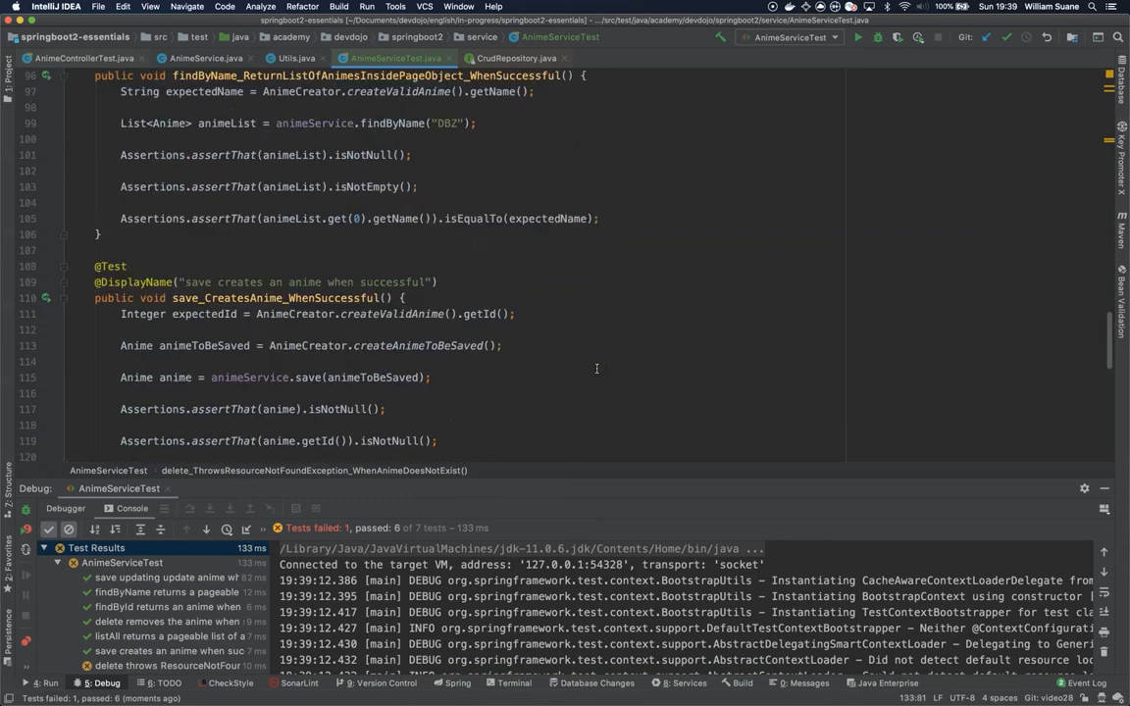
{"action": "scroll", "scroll_direction": "up", "scroll_amount": 3}
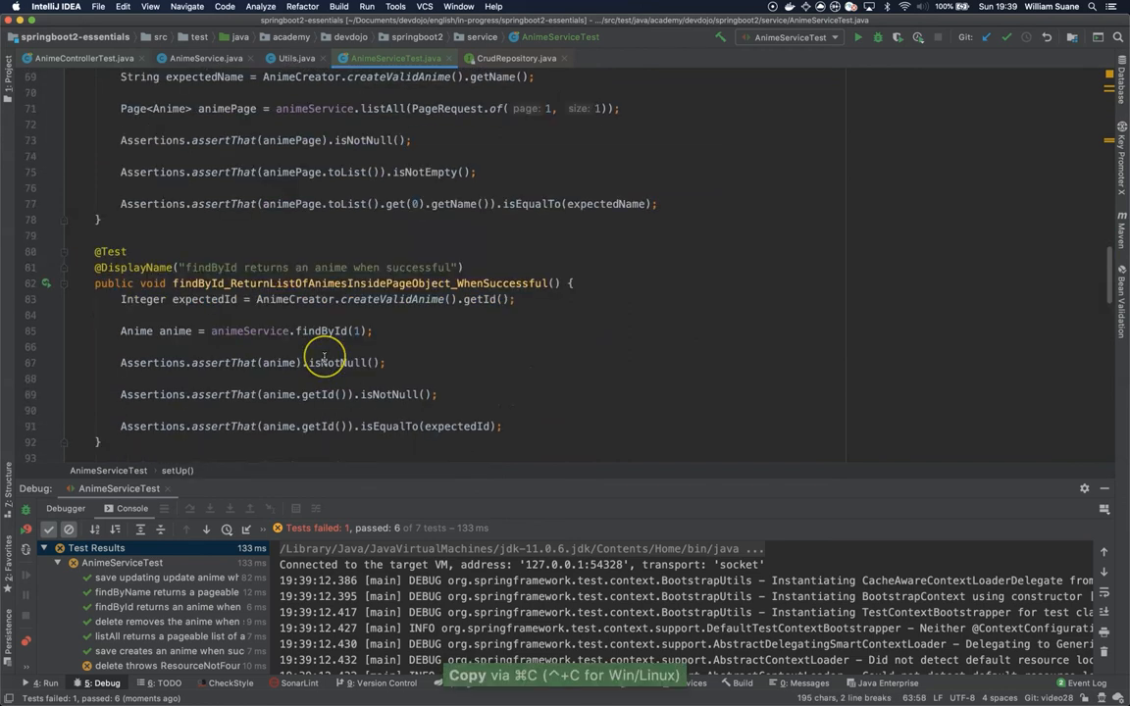
{"action": "scroll", "scroll_direction": "down", "scroll_amount": 3}
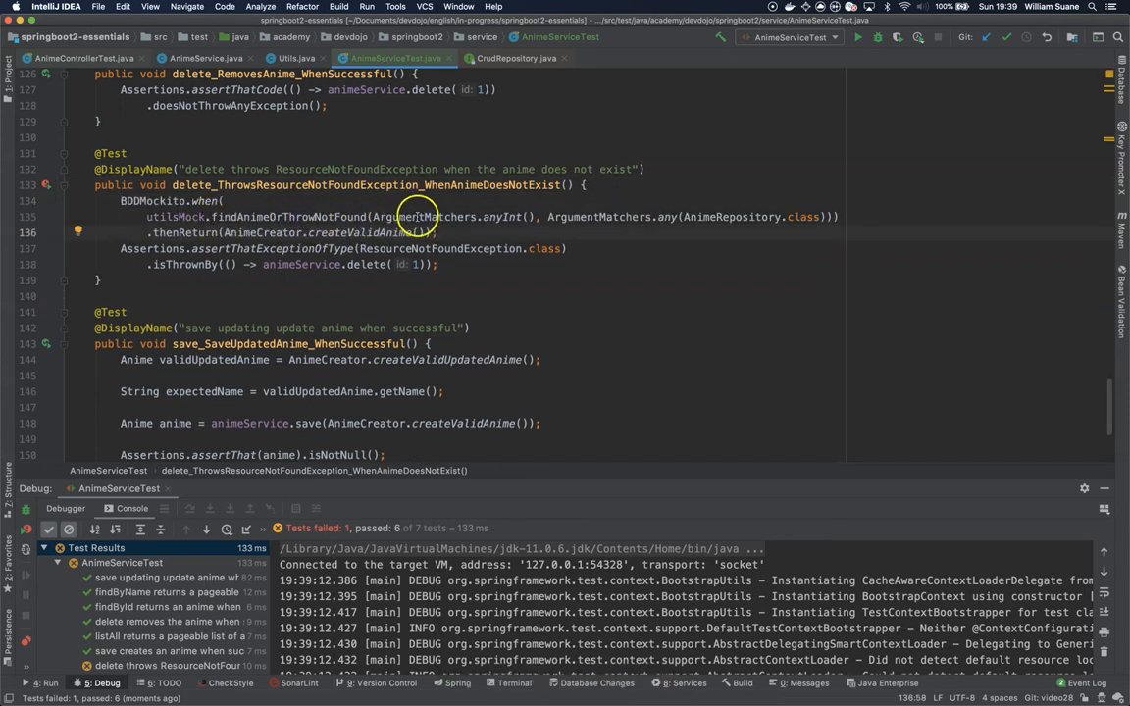
{"action": "double_click", "coordinate": [182, 232]}
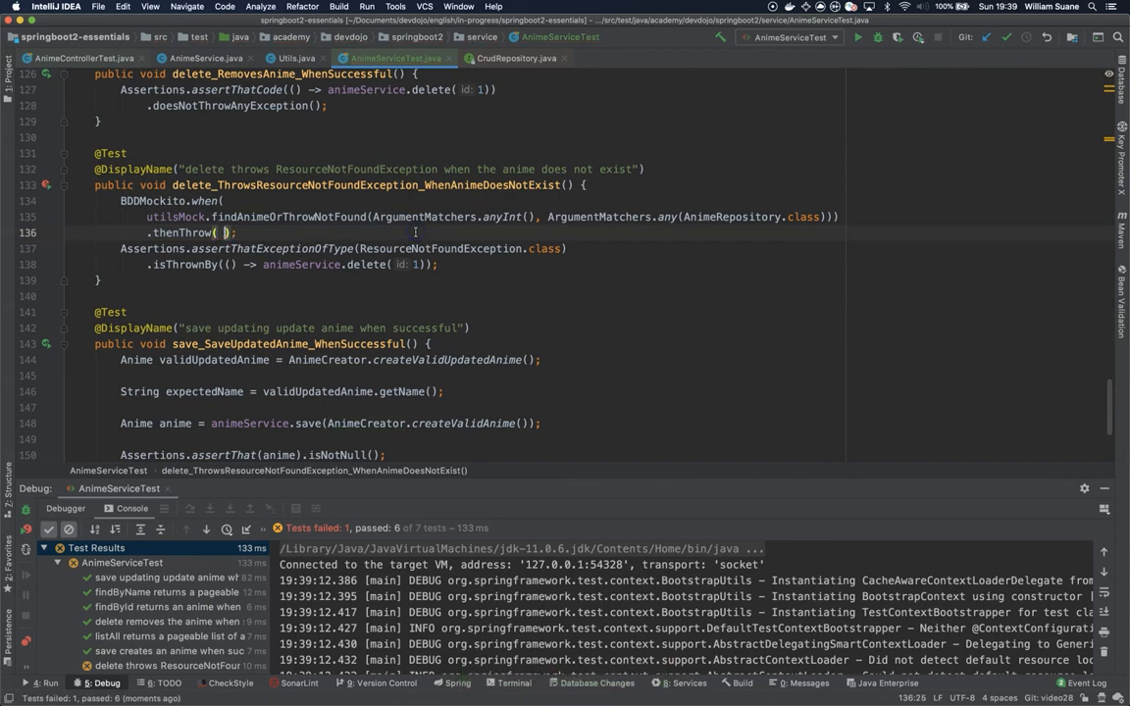
{"action": "type", "text": "new"}
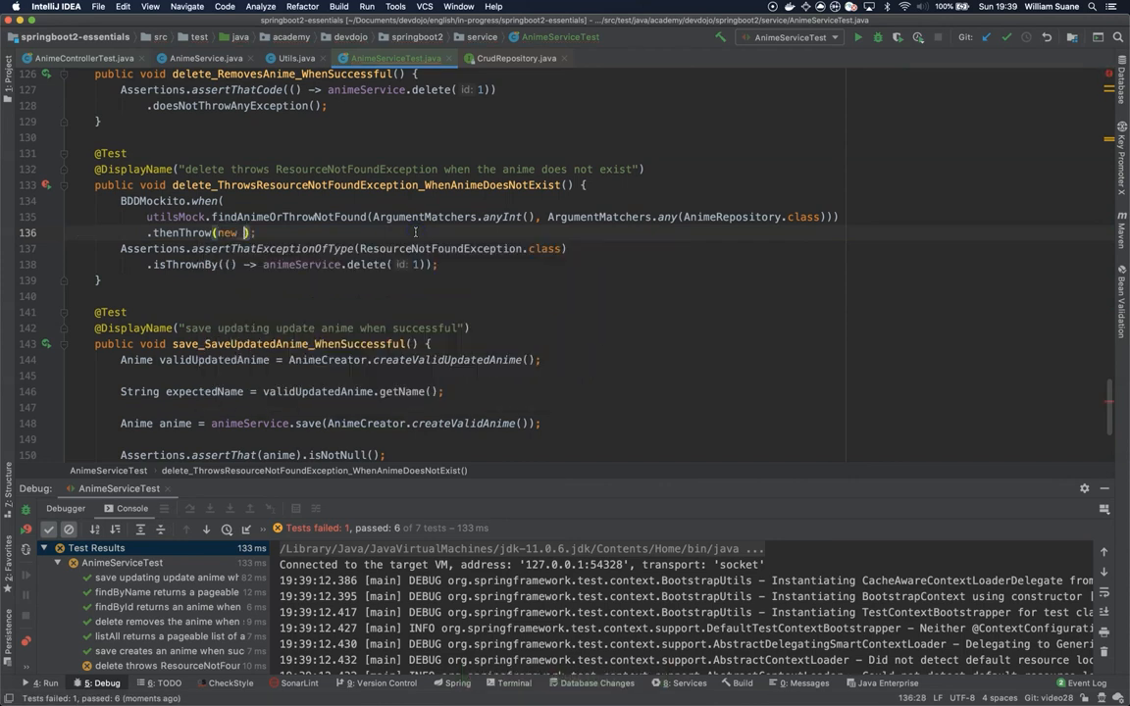
{"action": "type", "text": "ResourceNotFoundException()"}
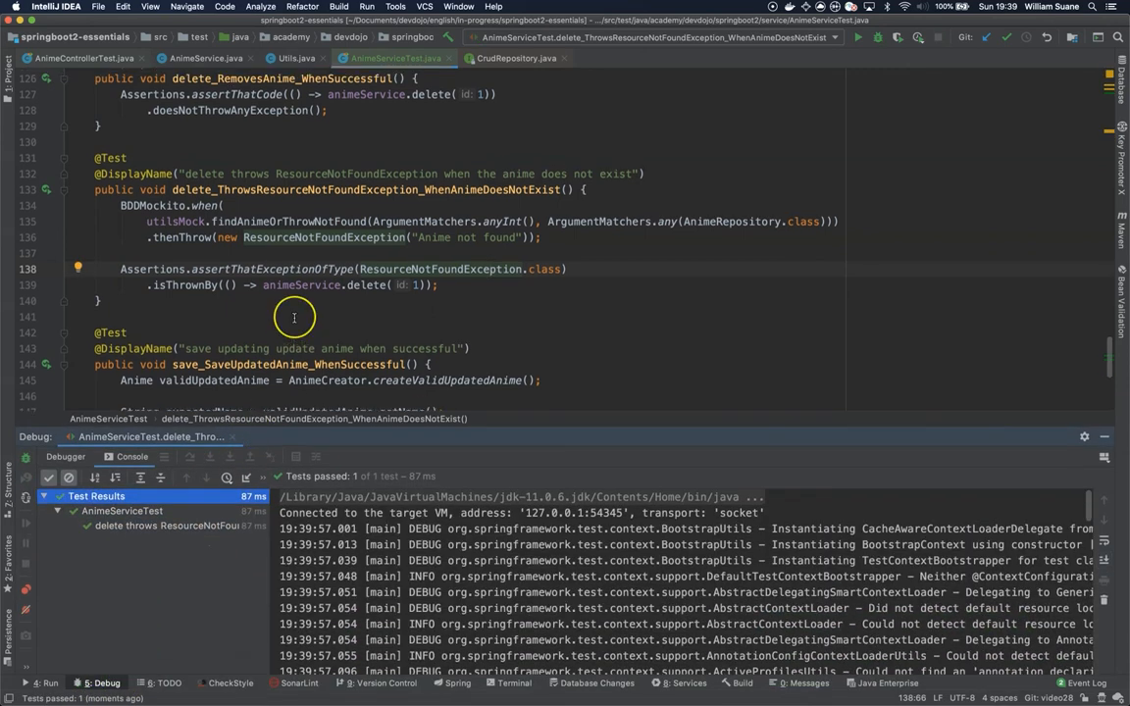
{"action": "scroll", "scroll_direction": "up", "scroll_amount": 3}
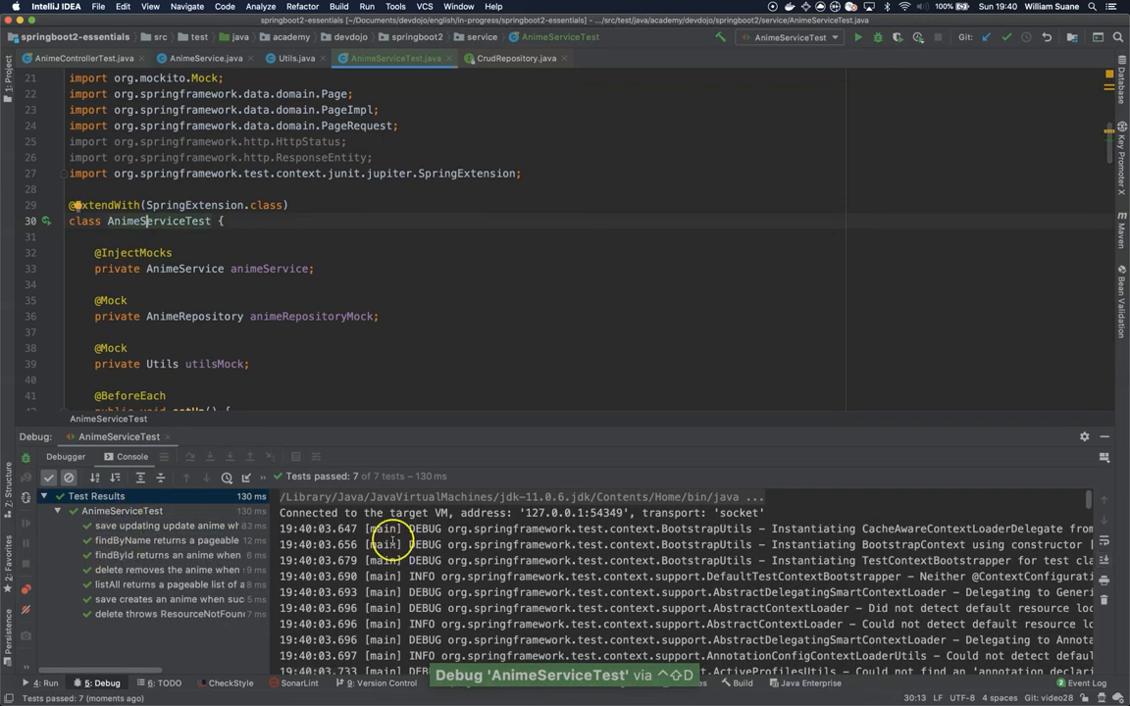
{"action": "mouse_move", "coordinate": [447, 320]}
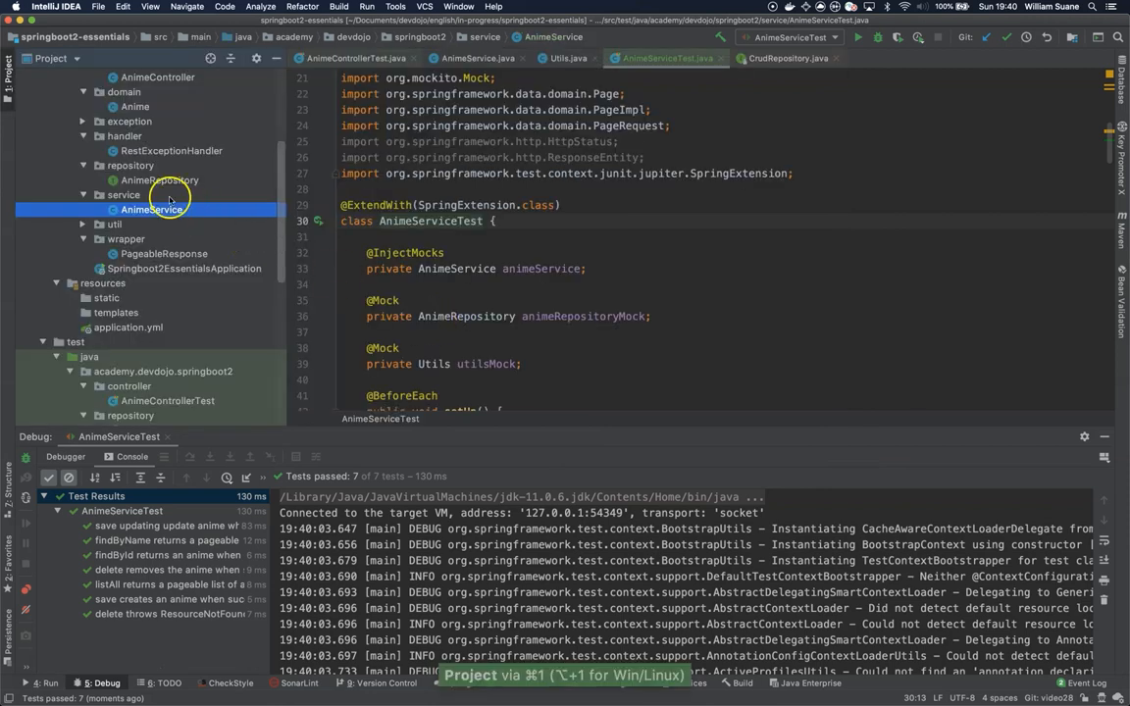
- Browse the main source packages and review AnimeRepository, then AnimeController
{"action": "scroll", "scroll_direction": "up", "scroll_amount": 3}
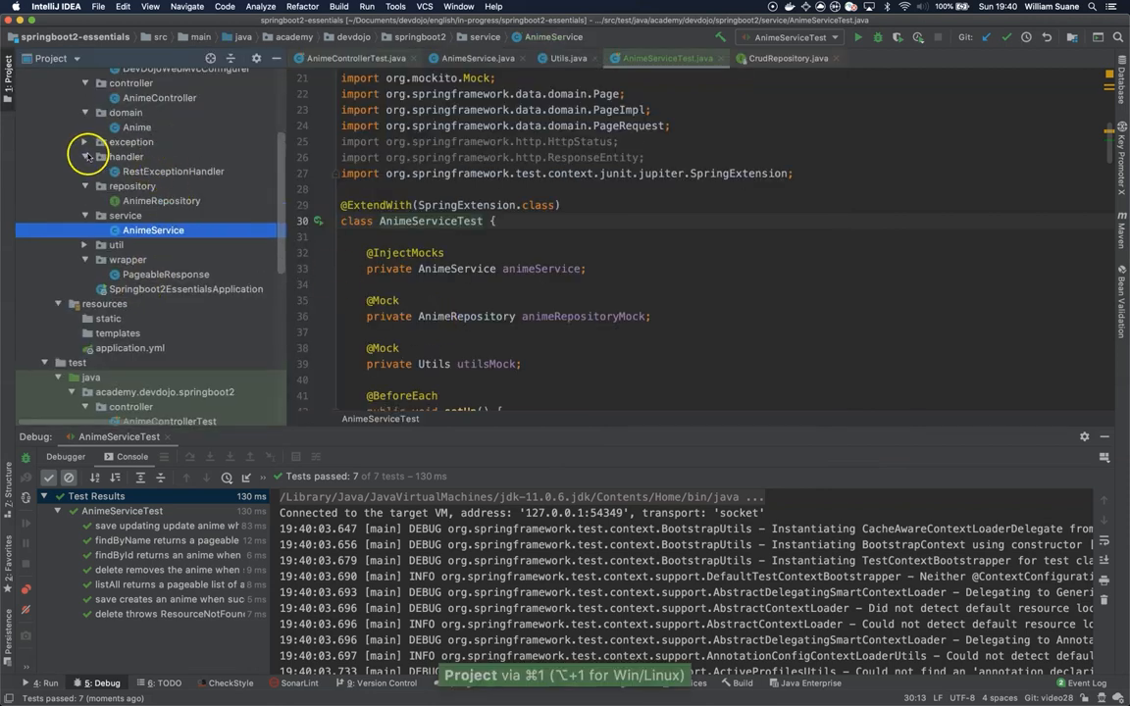
{"action": "left_click", "coordinate": [86, 157]}
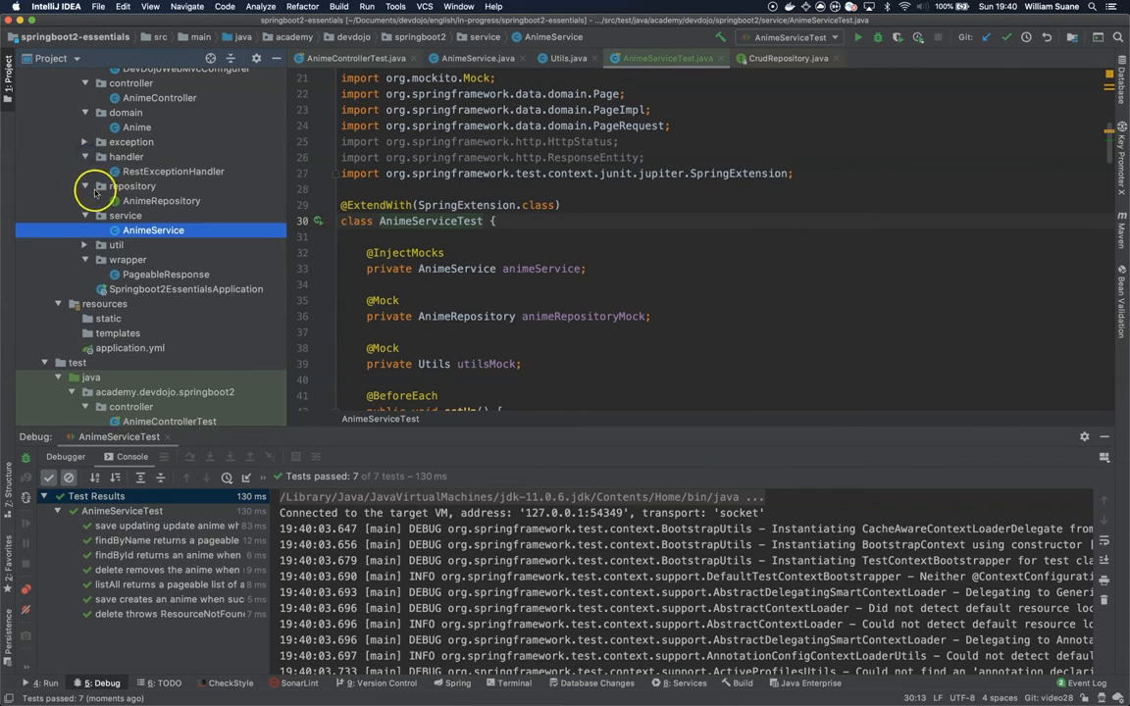
{"action": "left_click", "coordinate": [161, 200]}
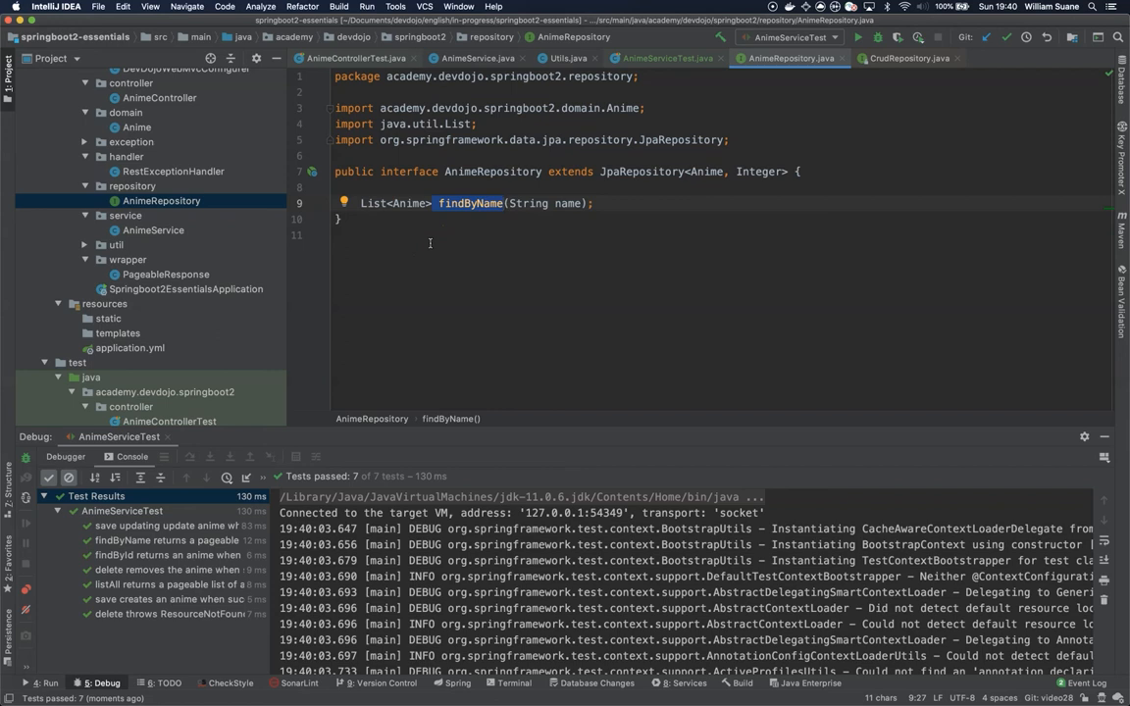
{"action": "left_click", "coordinate": [161, 141]}
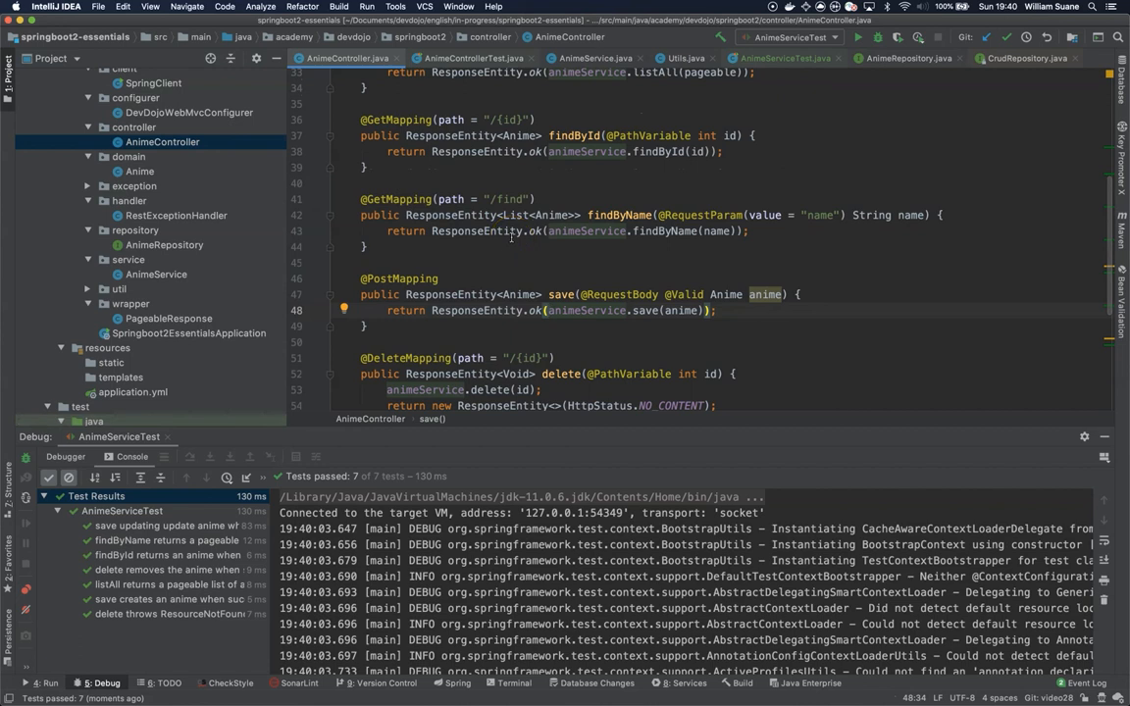
{"action": "mouse_move", "coordinate": [487, 234]}
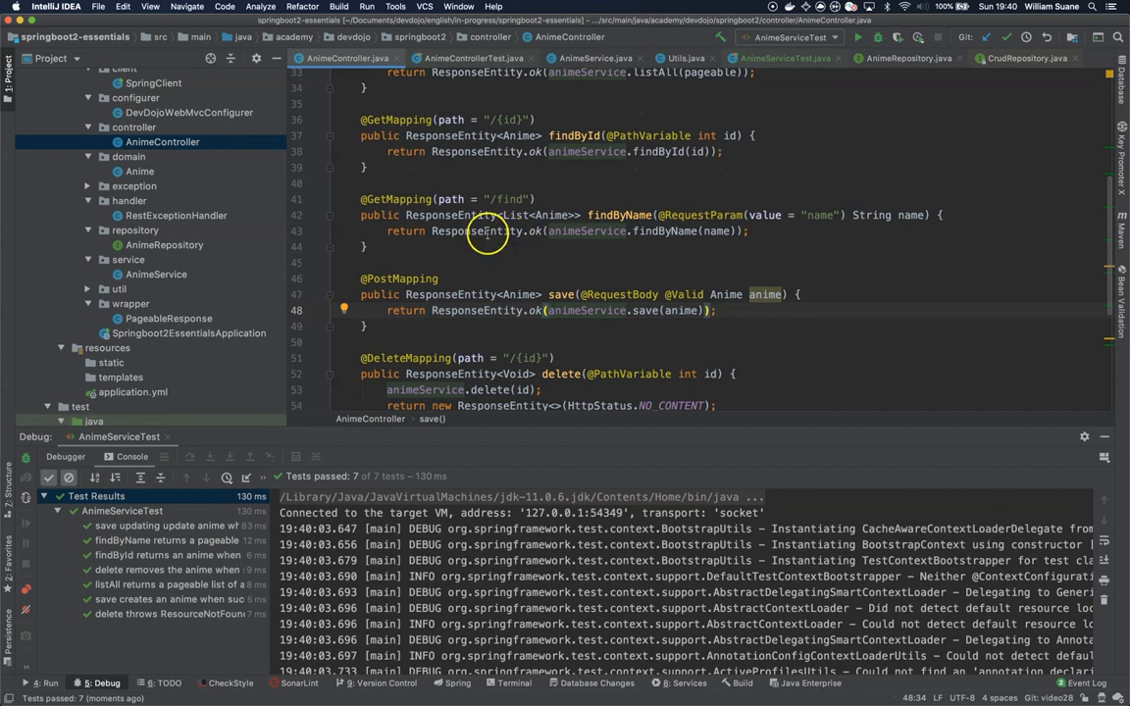